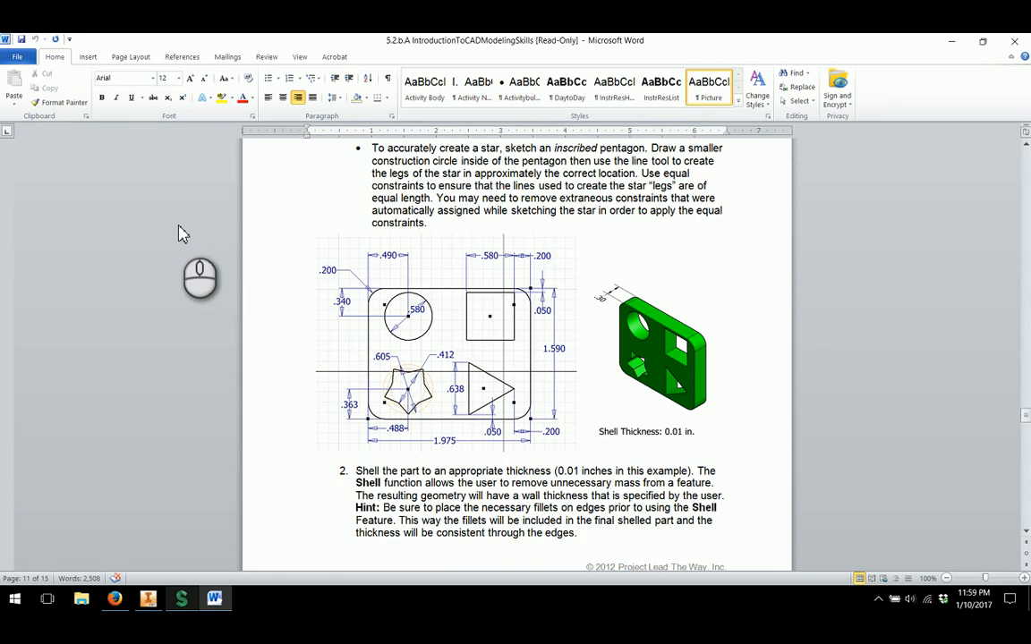
Step: Scroll the Word handout down to the dimensioned base-plate drawing
{"action": "scroll", "scroll_direction": "down", "scroll_amount": 3}
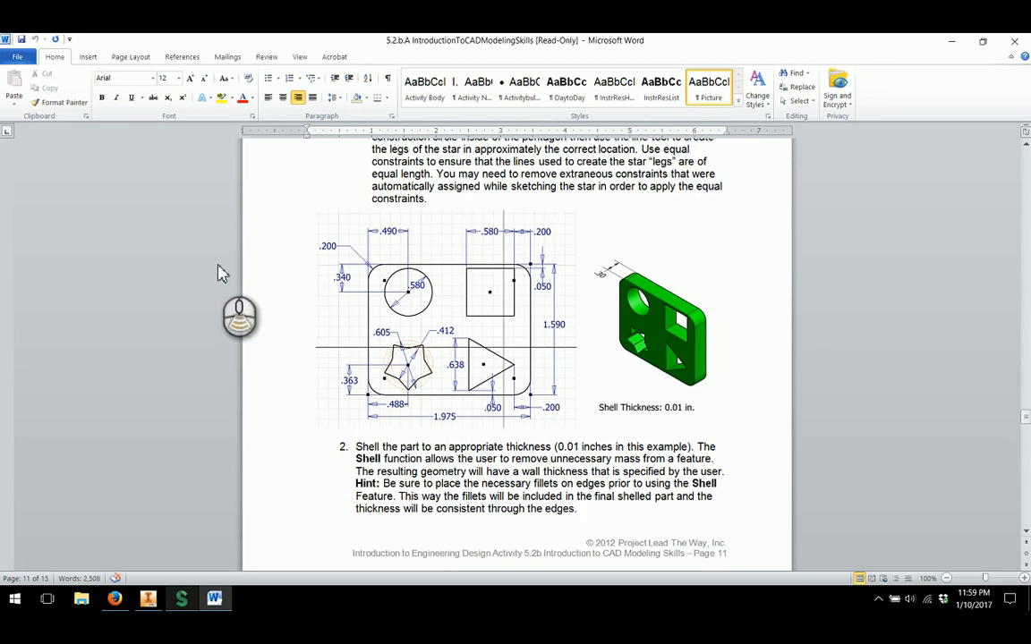
{"action": "mouse_move", "coordinate": [122, 258]}
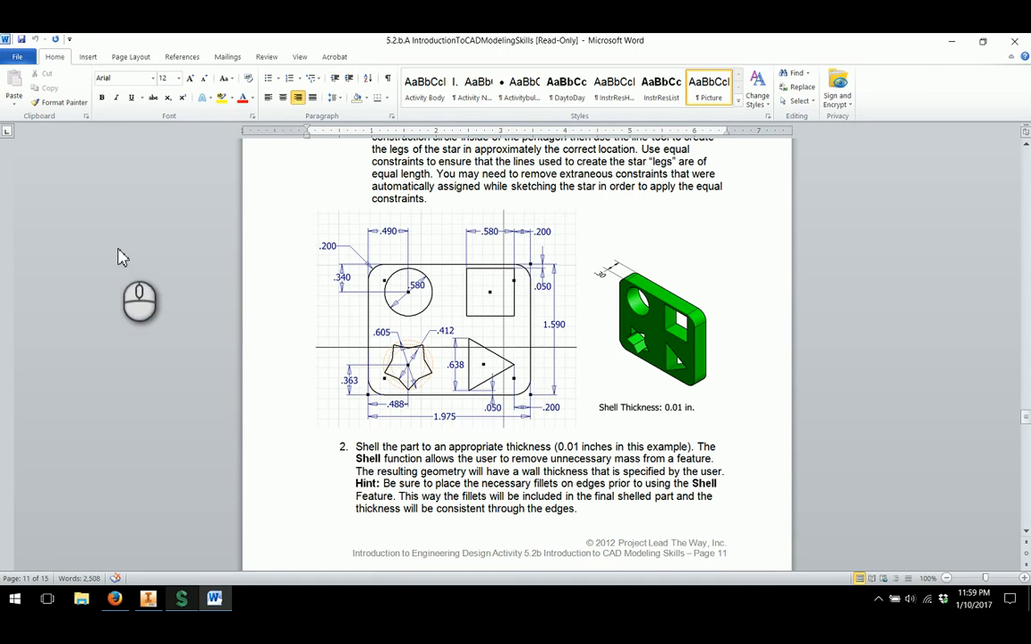
{"action": "mouse_move", "coordinate": [266, 286]}
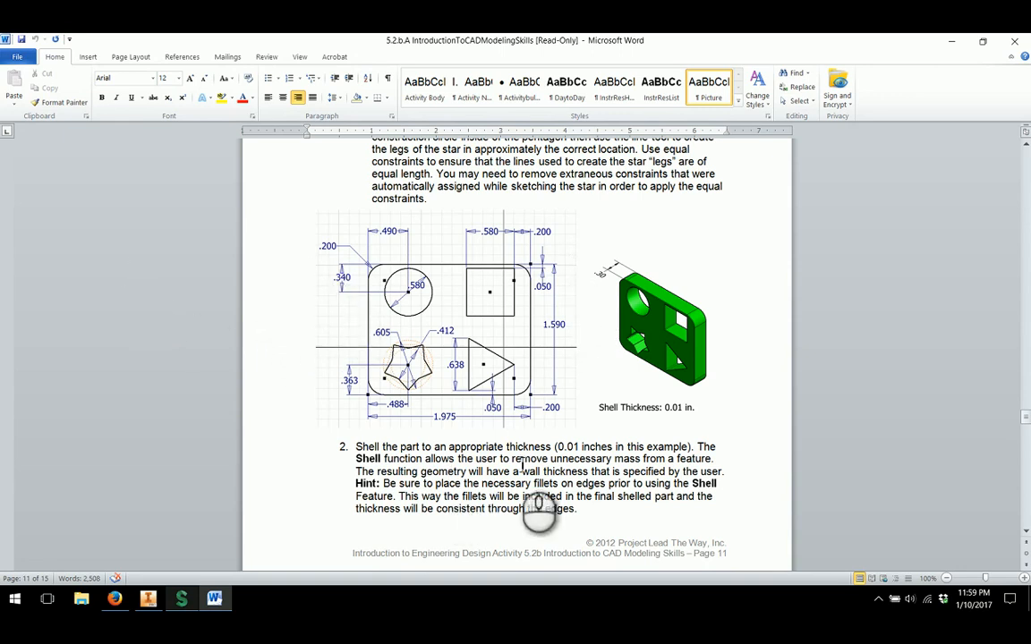
{"action": "mouse_move", "coordinate": [537, 344]}
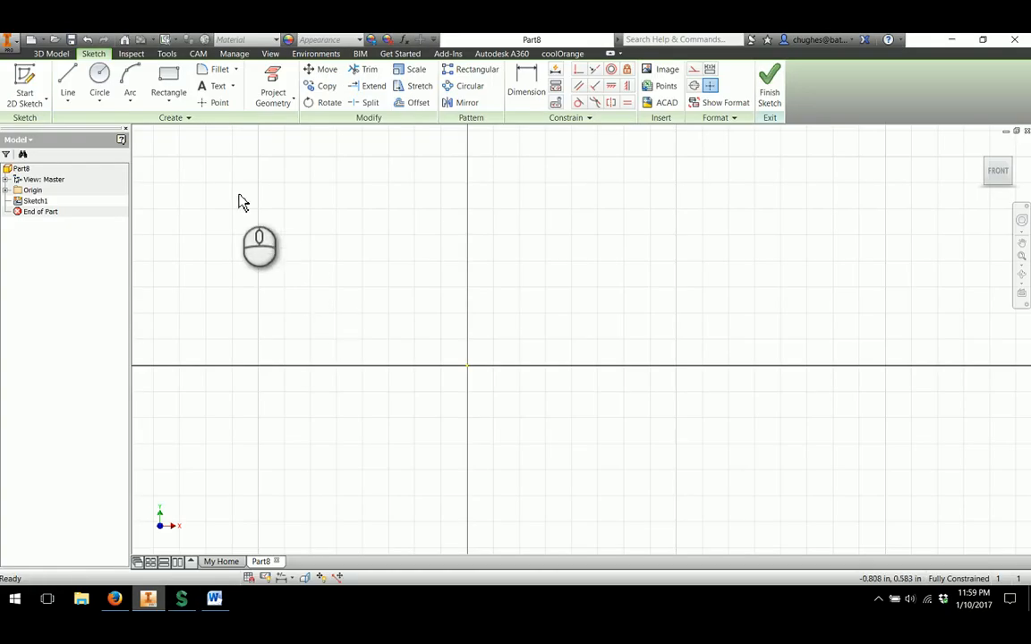
Step: Sketch a two-corner rectangle starting from the origin
{"action": "left_click", "coordinate": [168, 86]}
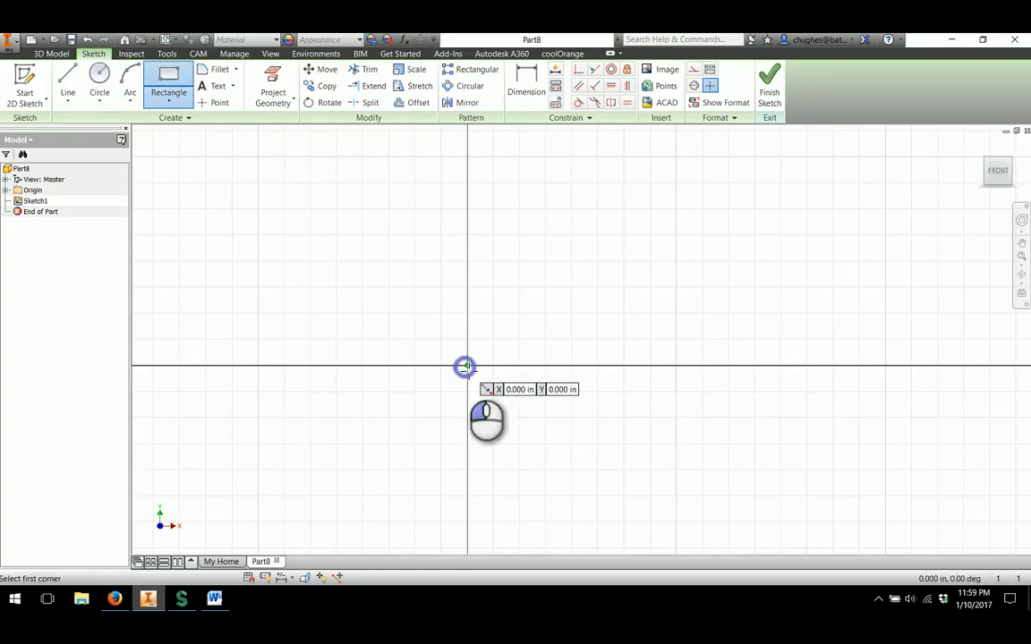
{"action": "left_click_drag", "start_coordinate": [465, 367], "coordinate": [788, 170]}
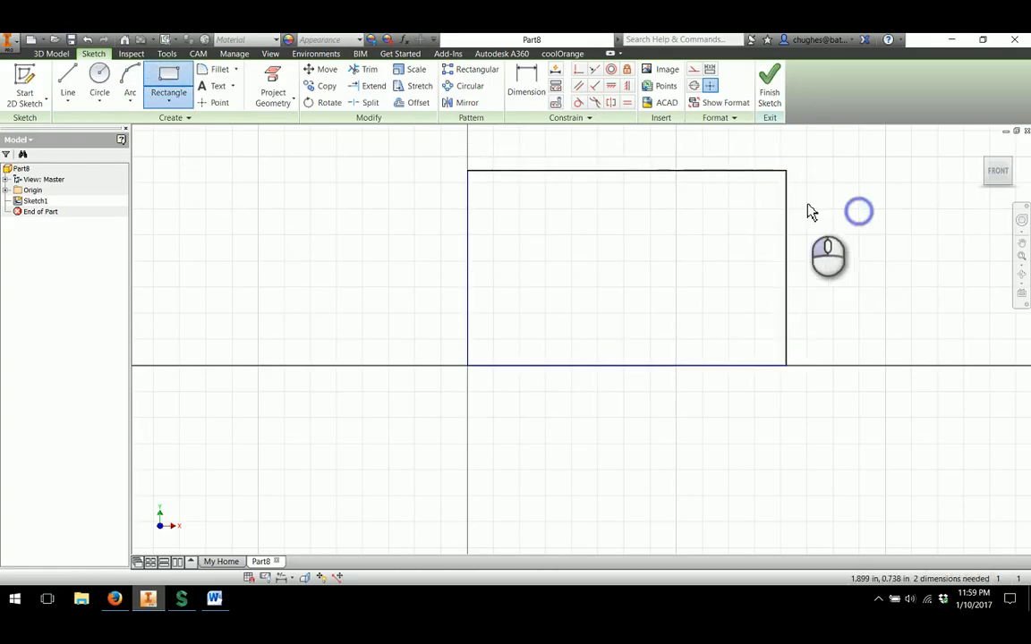
{"action": "left_click", "coordinate": [527, 86]}
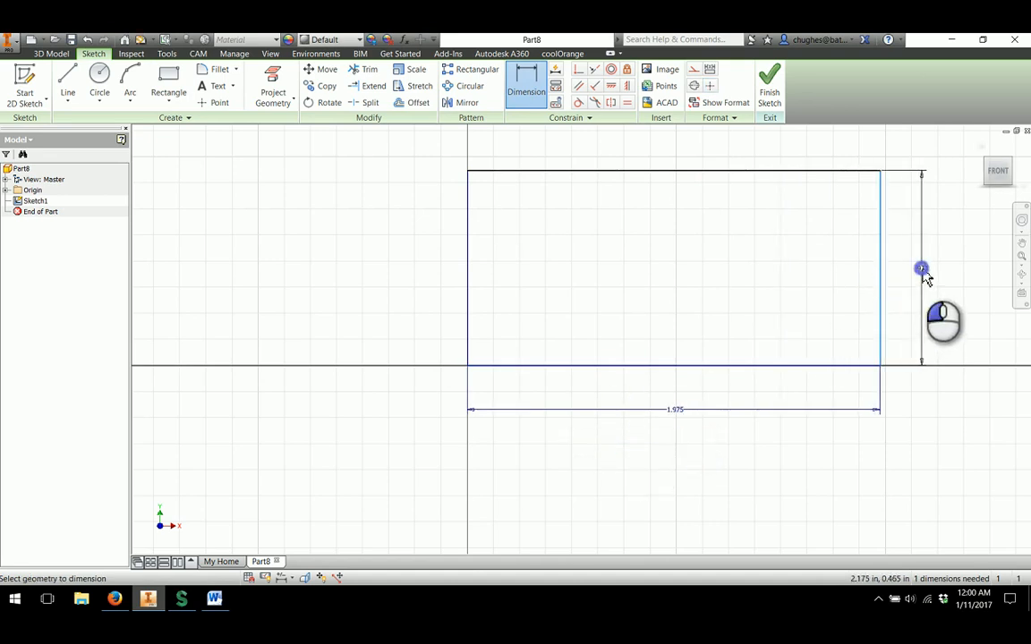
Step: Dimension the rectangle 1.975 wide by 1.590 high, checking sizes in the Word handout
{"action": "left_click", "coordinate": [922, 269]}
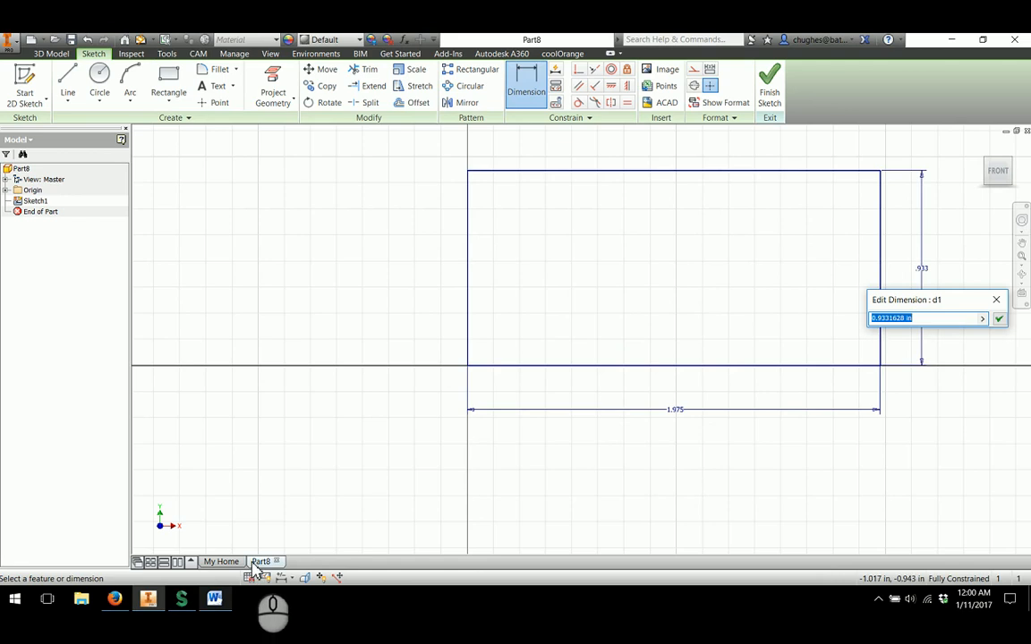
{"action": "left_click", "coordinate": [213, 598]}
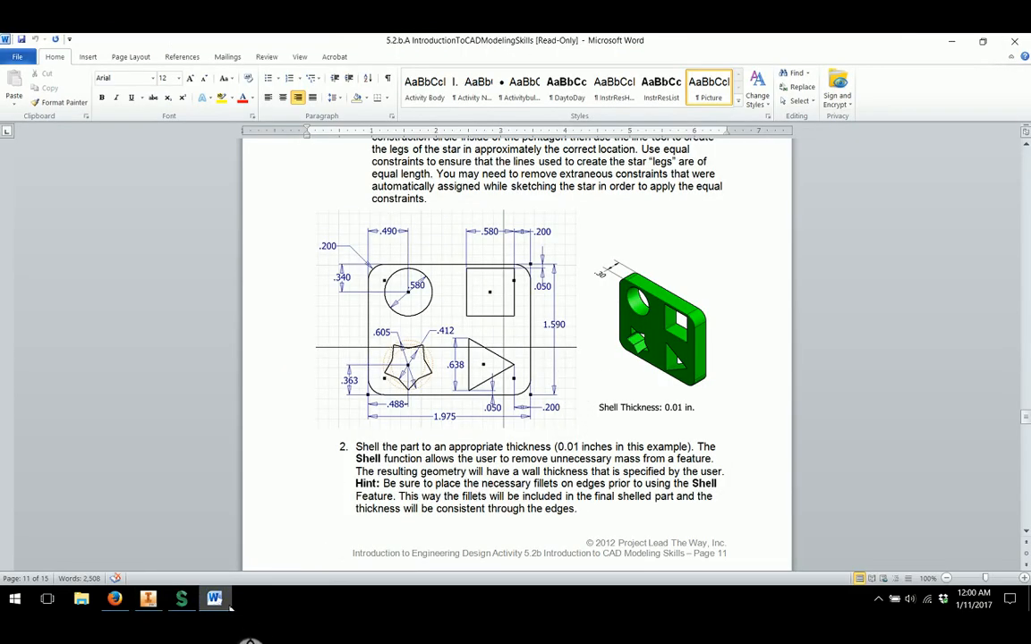
{"action": "left_click", "coordinate": [147, 597]}
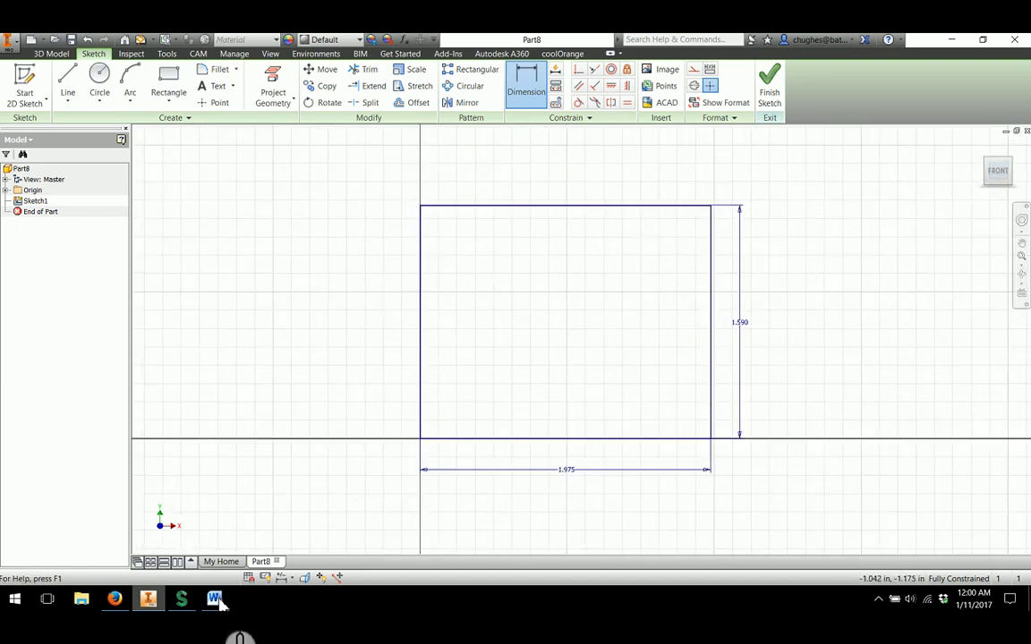
{"action": "left_click", "coordinate": [215, 598]}
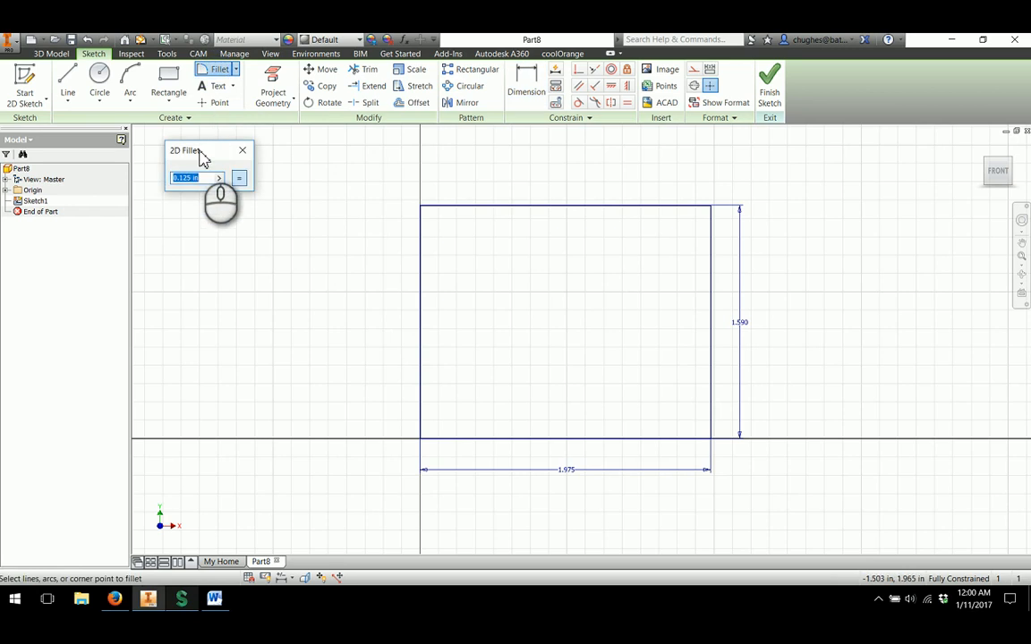
Step: Fillet all four rectangle corners at .200 radius, then bring the Word drawing back up
{"action": "type", "text": ".200"}
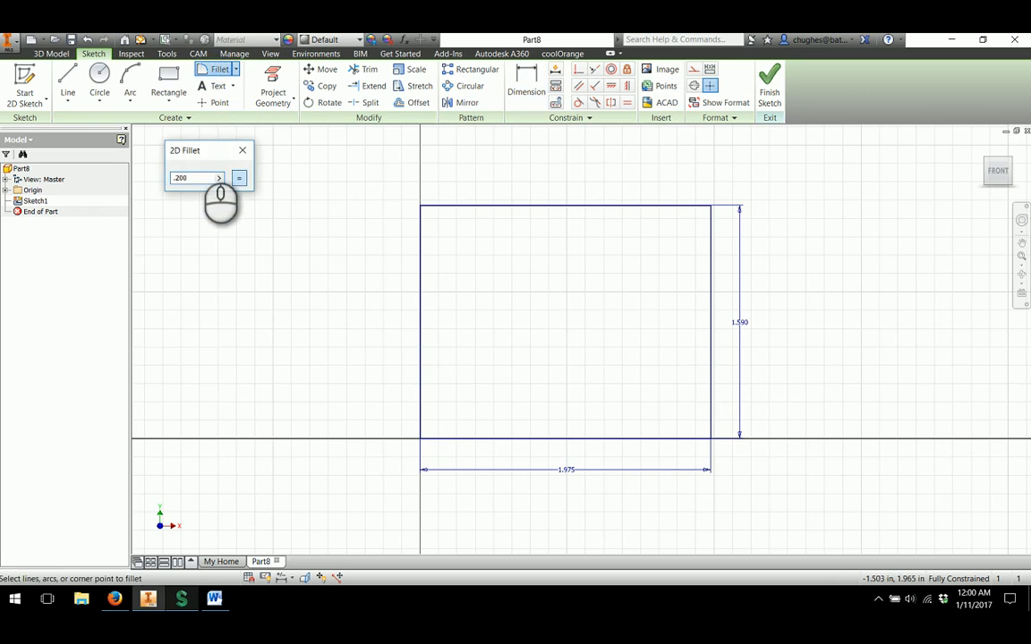
{"action": "left_click", "coordinate": [421, 208]}
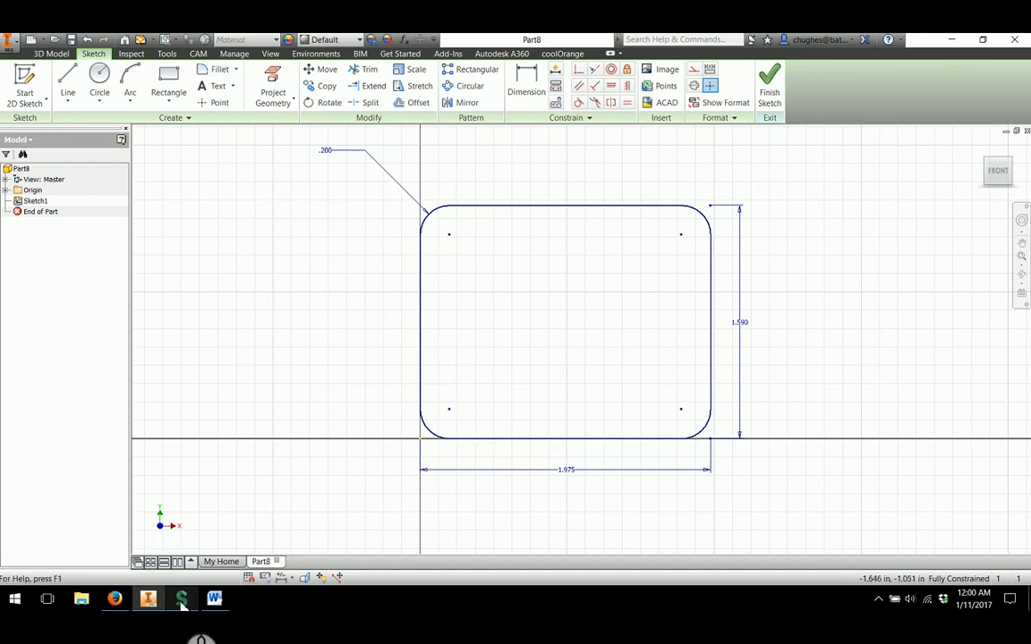
{"action": "left_click", "coordinate": [213, 598]}
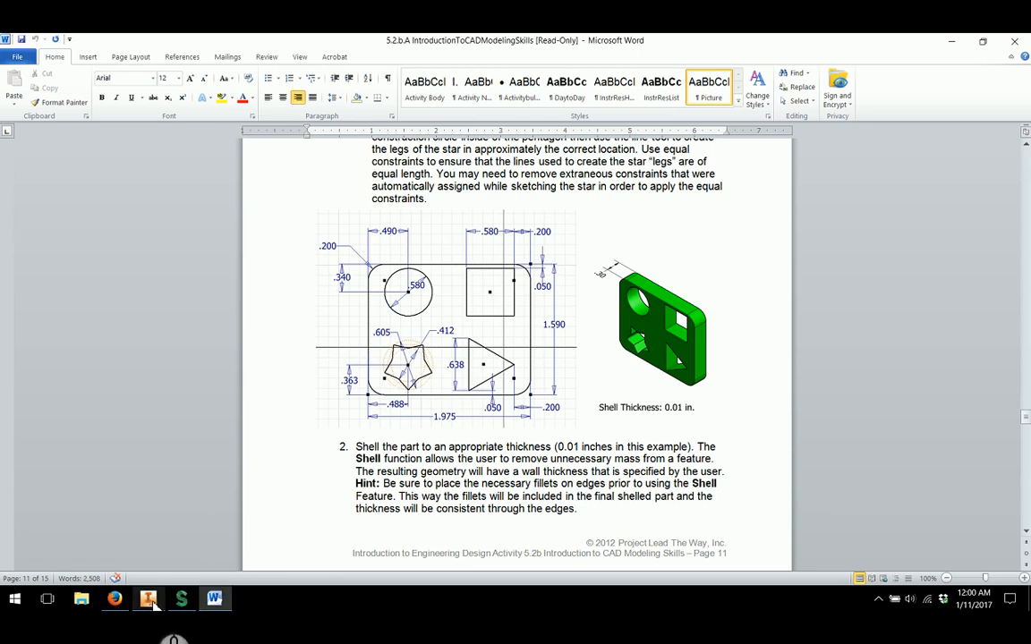
Step: Sketch a circle near the plate's top-left, checking its sizes in the handout
{"action": "left_click", "coordinate": [149, 598]}
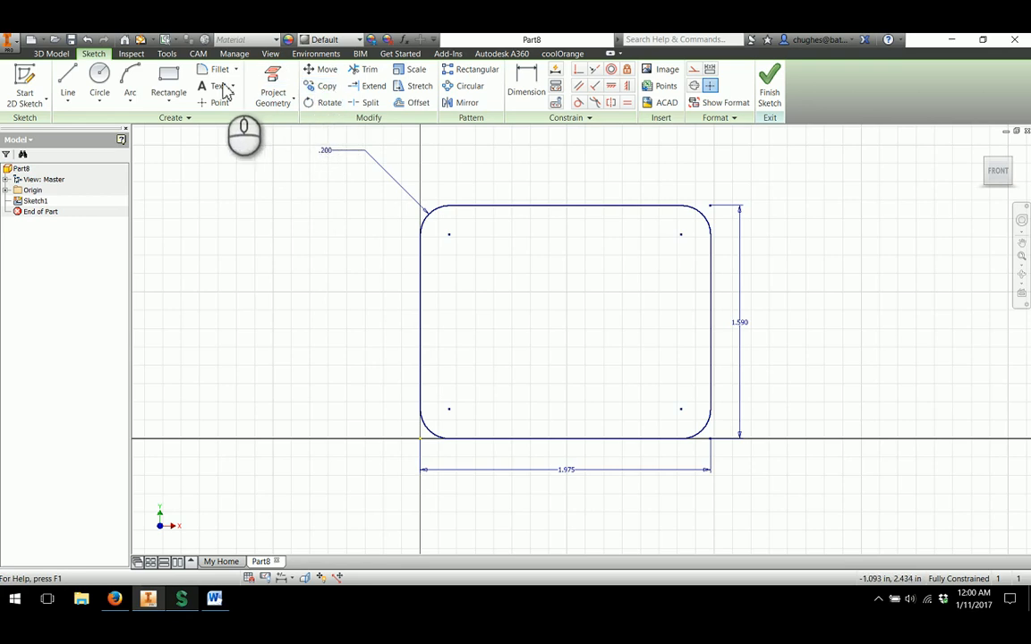
{"action": "left_click", "coordinate": [100, 81]}
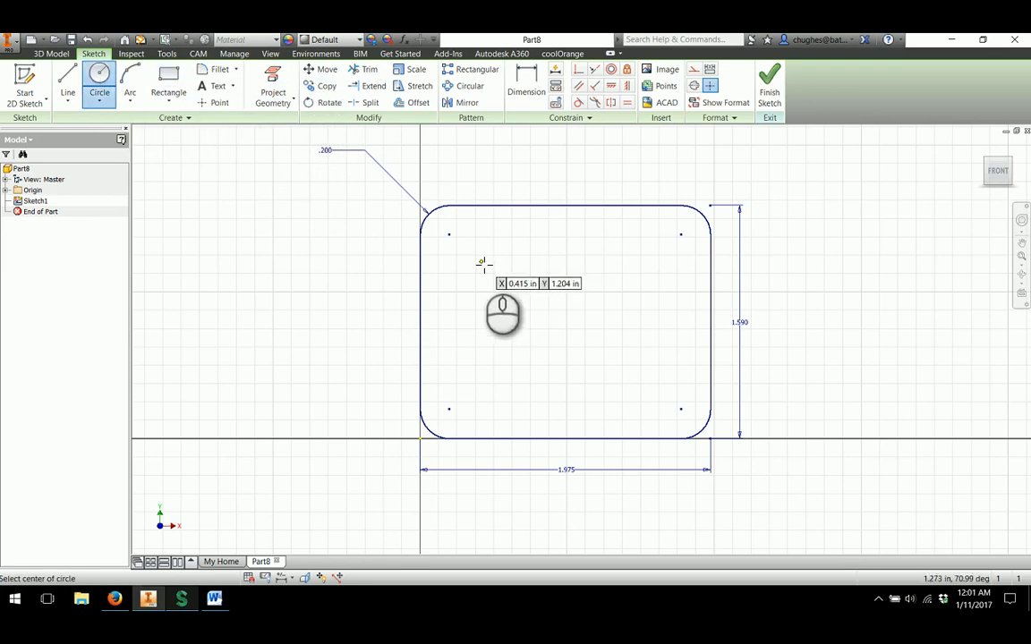
{"action": "right_click", "coordinate": [503, 313]}
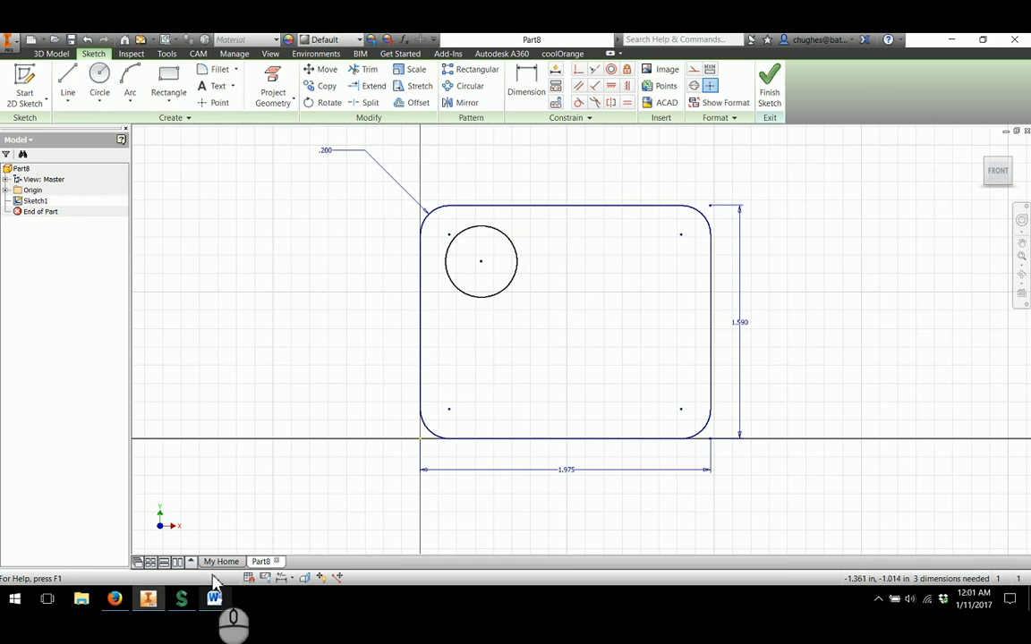
{"action": "left_click", "coordinate": [214, 598]}
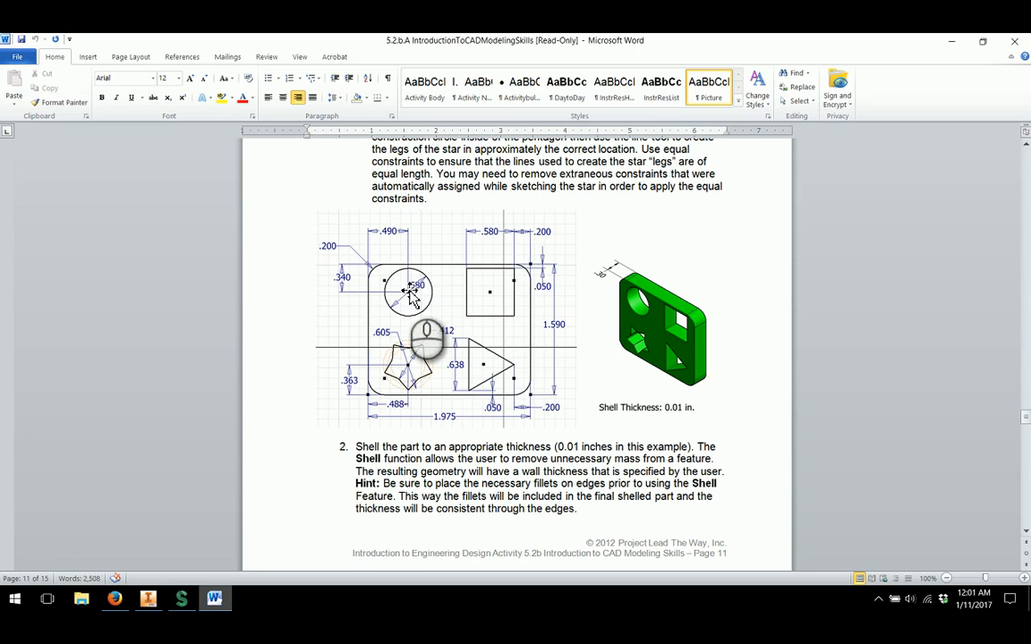
{"action": "left_click", "coordinate": [181, 598]}
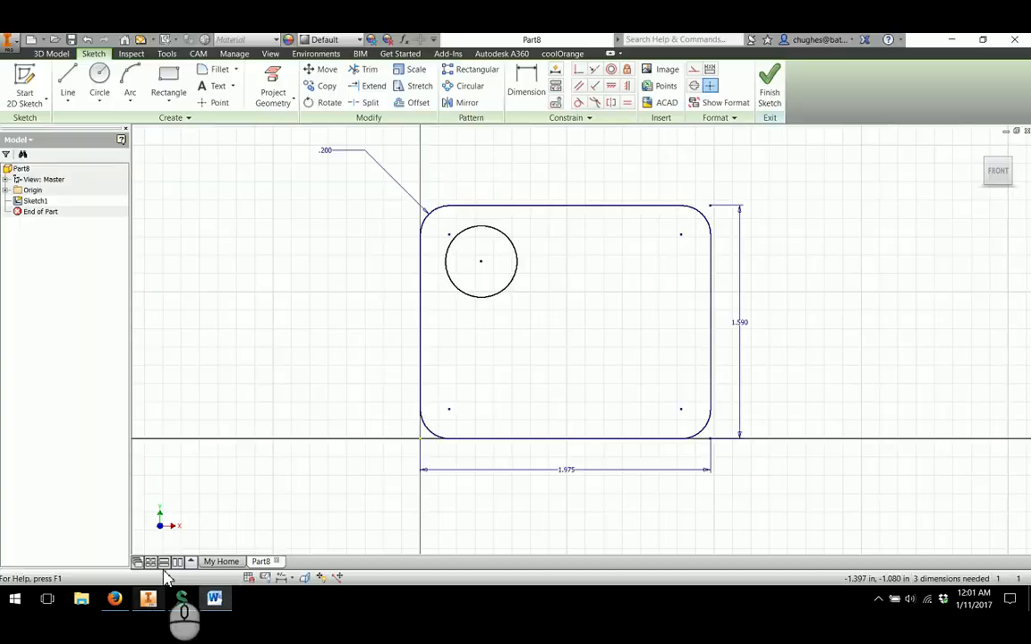
Step: Dimension the circle .490 and .340 from the edges with a .580 diameter
{"action": "left_click", "coordinate": [526, 86]}
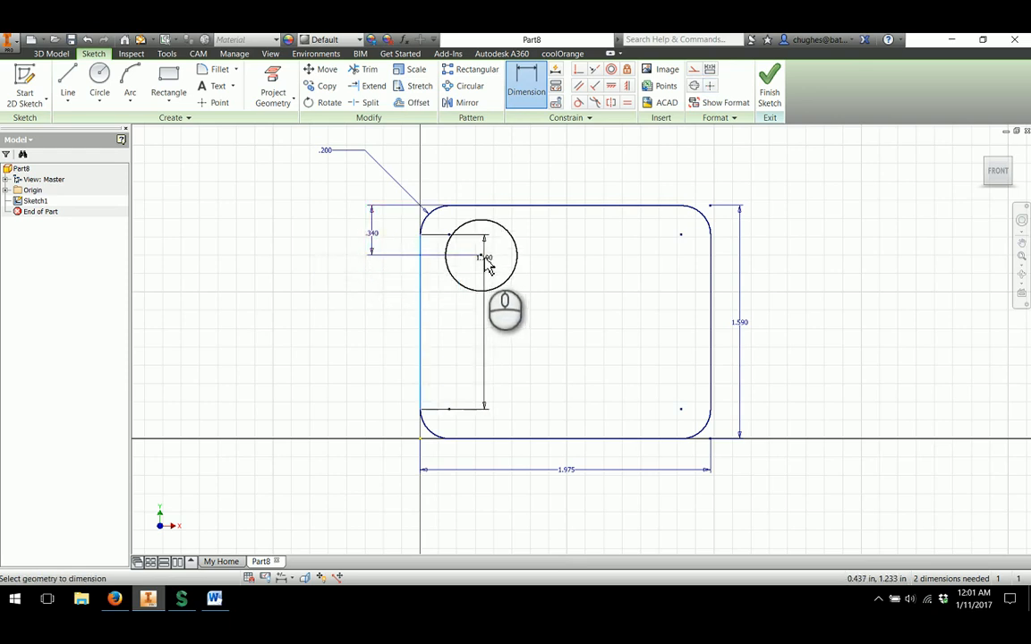
{"action": "left_click", "coordinate": [484, 257]}
{"action": "type", "text": ".490"}
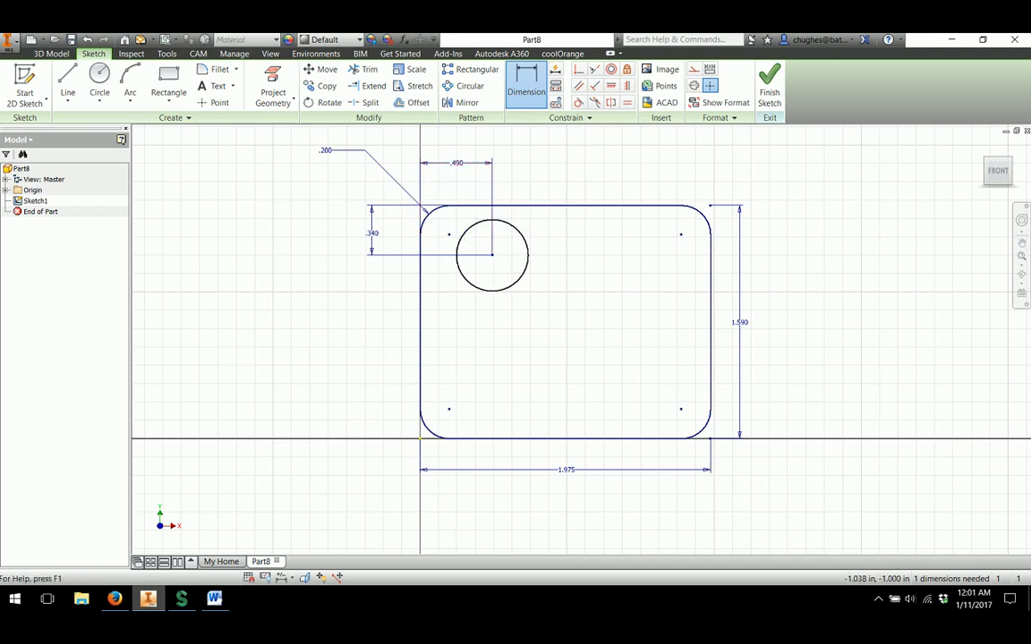
{"action": "left_click", "coordinate": [215, 598]}
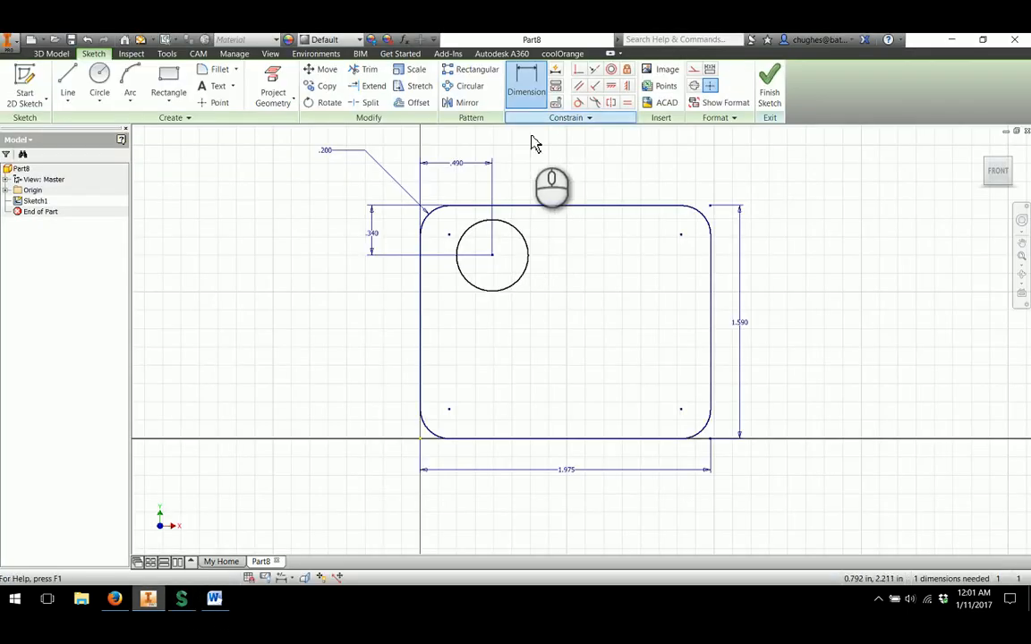
{"action": "left_click", "coordinate": [490, 254]}
{"action": "type", "text": ".580"}
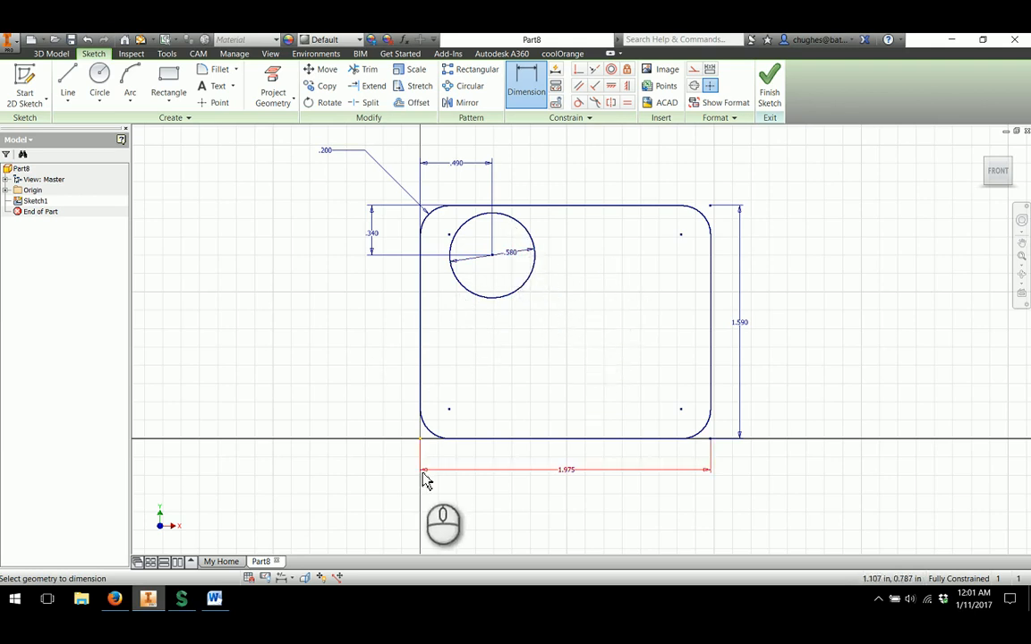
Step: Sketch a square near the top-right and check its sizes in the handout
{"action": "left_click", "coordinate": [168, 81]}
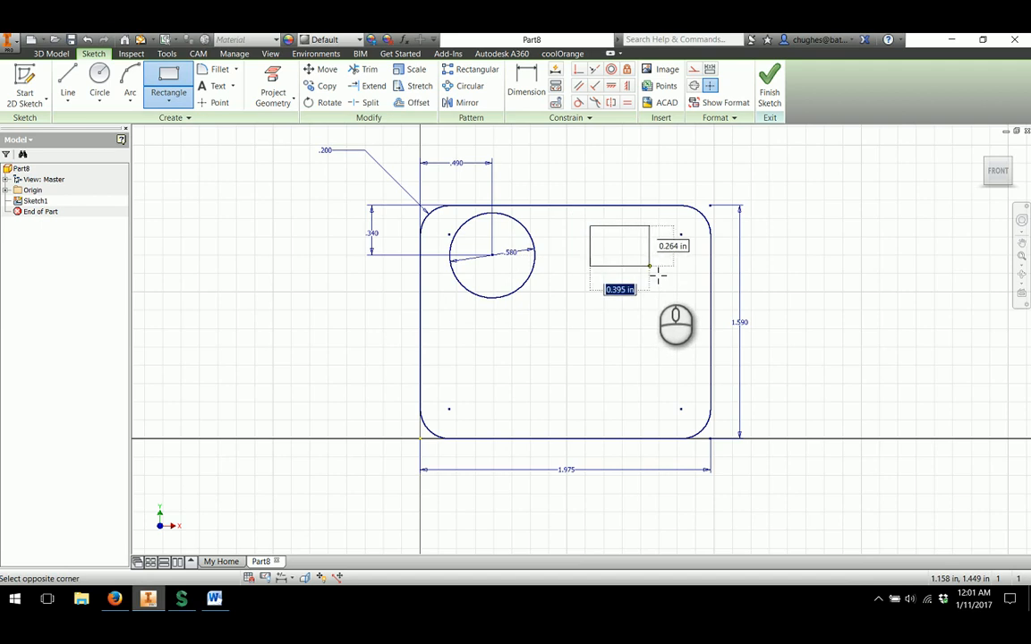
{"action": "right_click", "coordinate": [648, 269]}
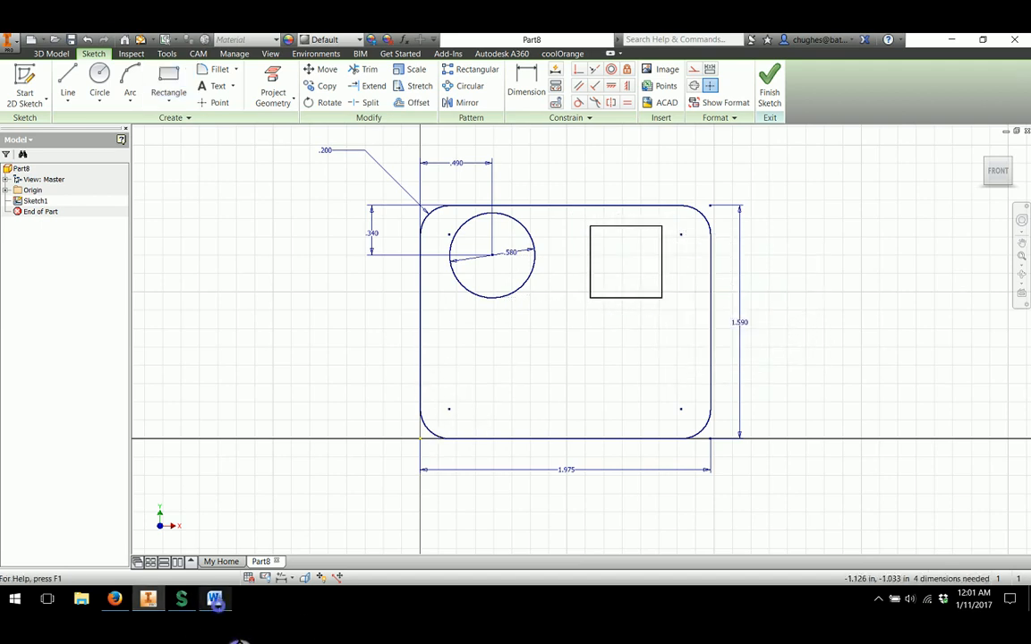
{"action": "left_click", "coordinate": [215, 598]}
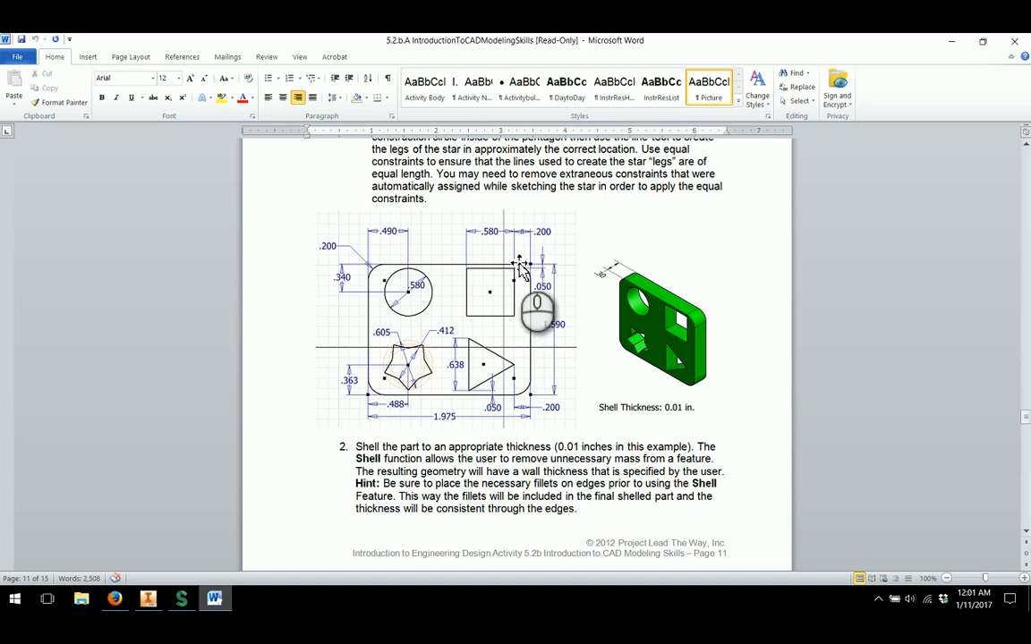
{"action": "mouse_move", "coordinate": [540, 313]}
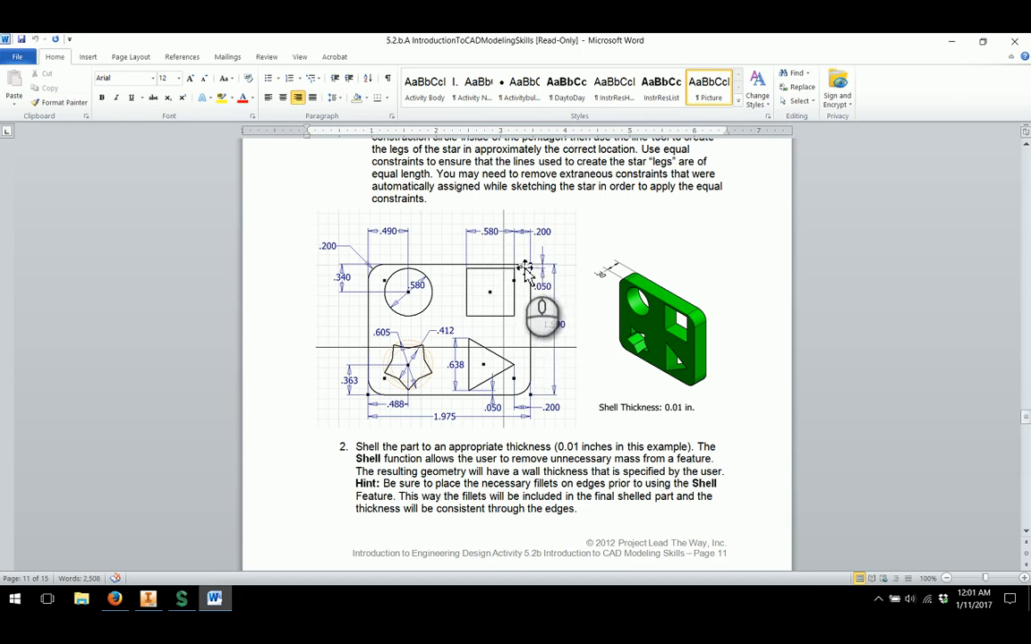
{"action": "mouse_move", "coordinate": [516, 322]}
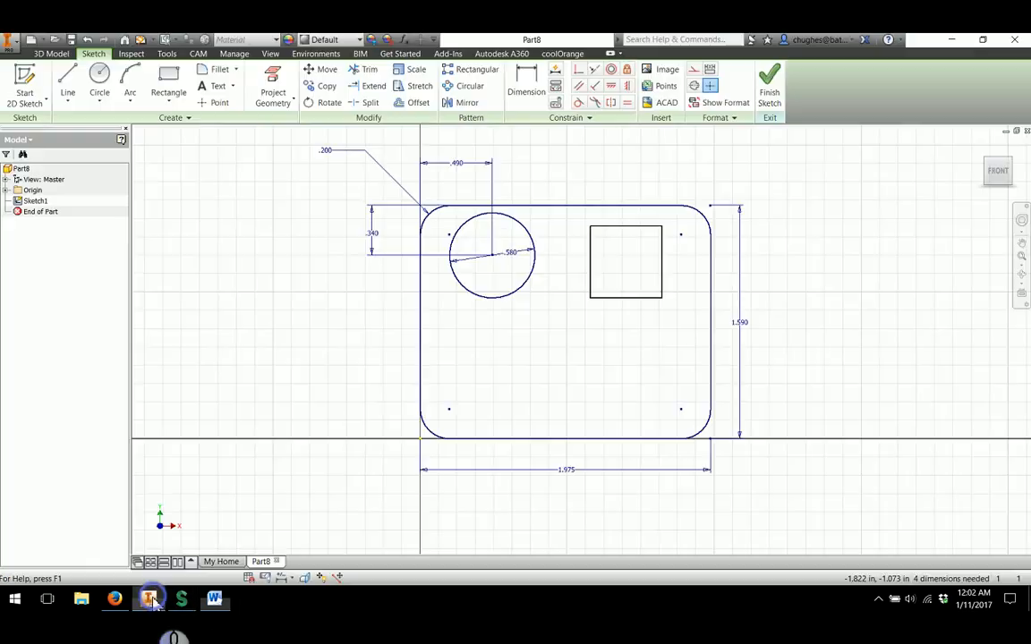
Step: Dimension the square 0.580 wide and high, offset 0.200 from the plate edges
{"action": "left_click", "coordinate": [527, 86]}
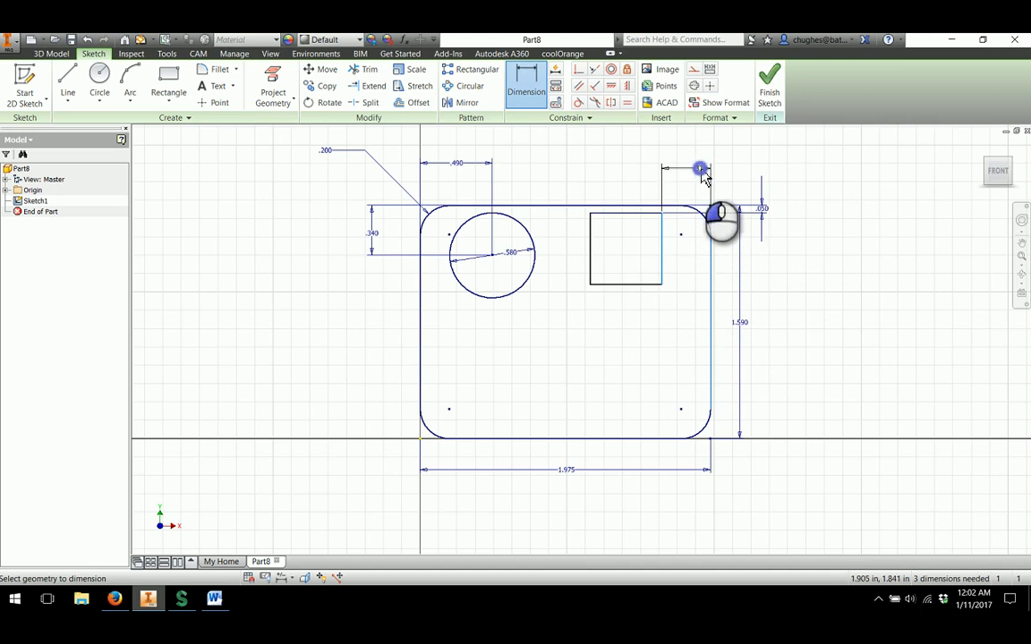
{"action": "left_click", "coordinate": [700, 169]}
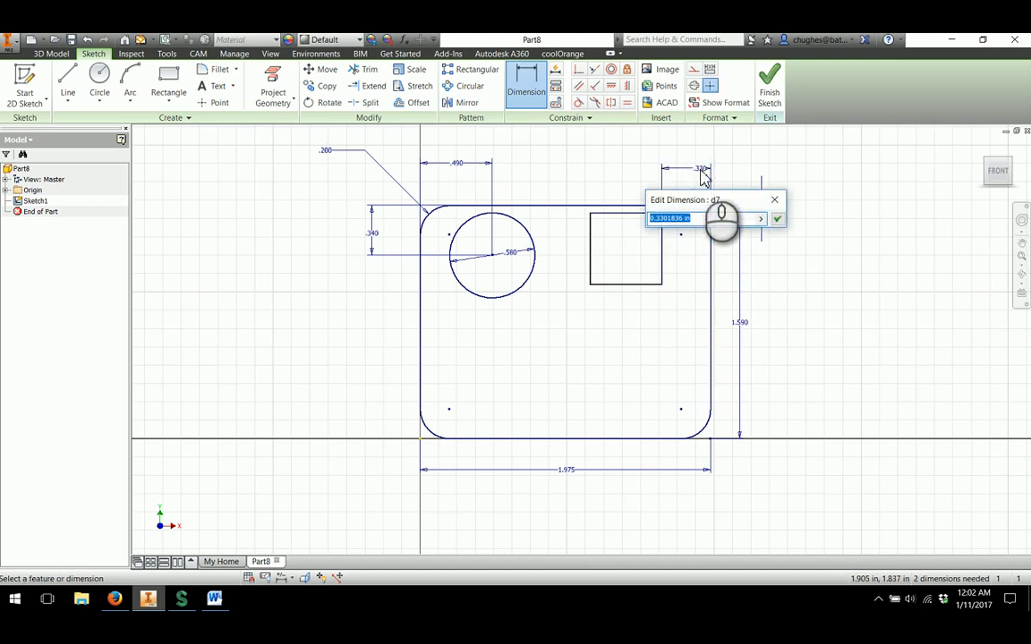
{"action": "left_click", "coordinate": [777, 219]}
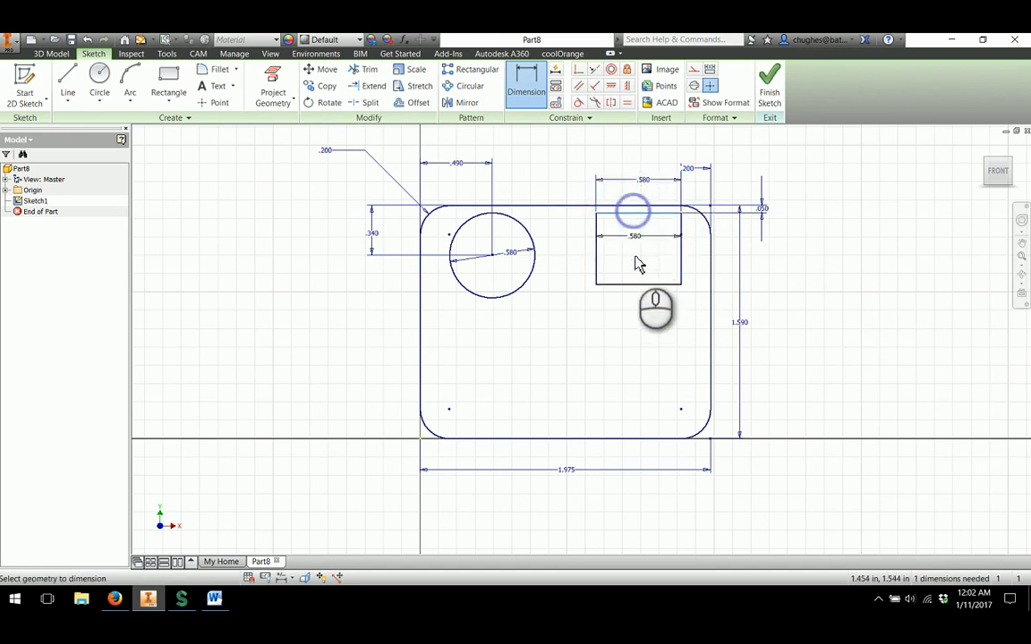
{"action": "left_click", "coordinate": [571, 244]}
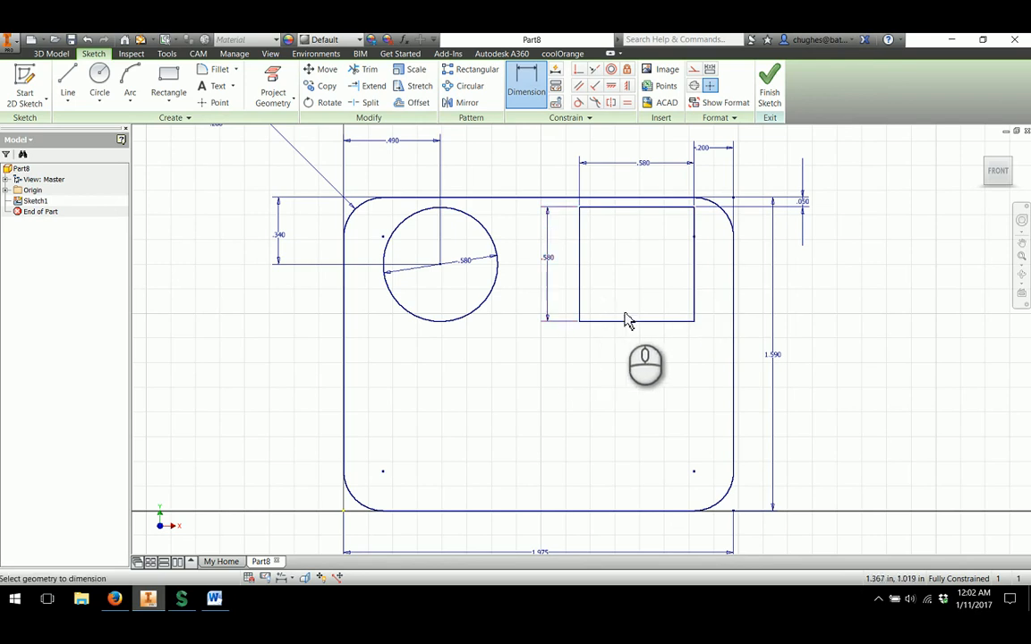
{"action": "mouse_move", "coordinate": [723, 304]}
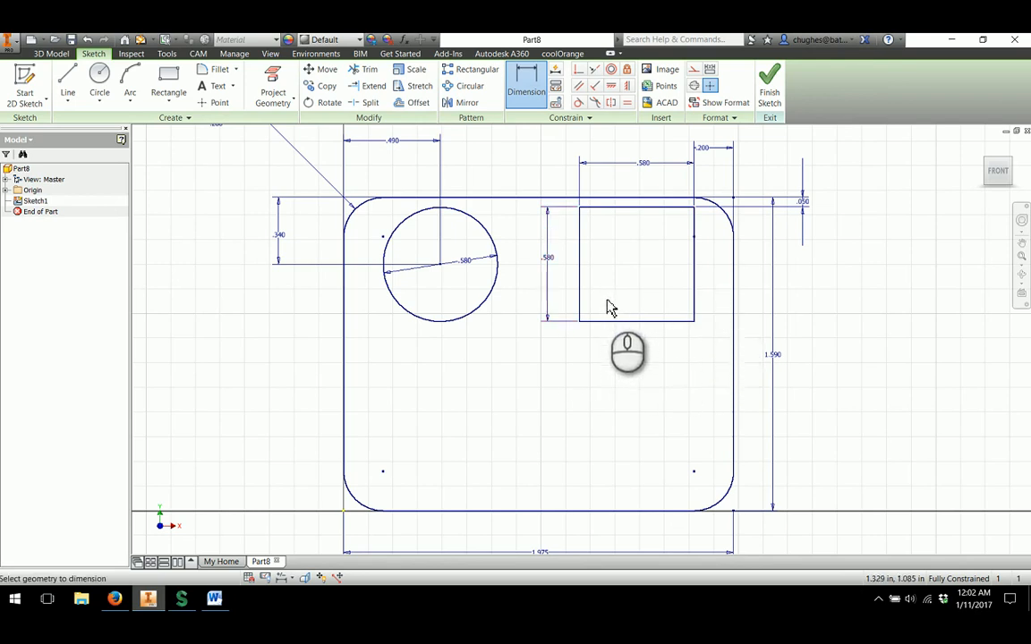
{"action": "mouse_move", "coordinate": [616, 285]}
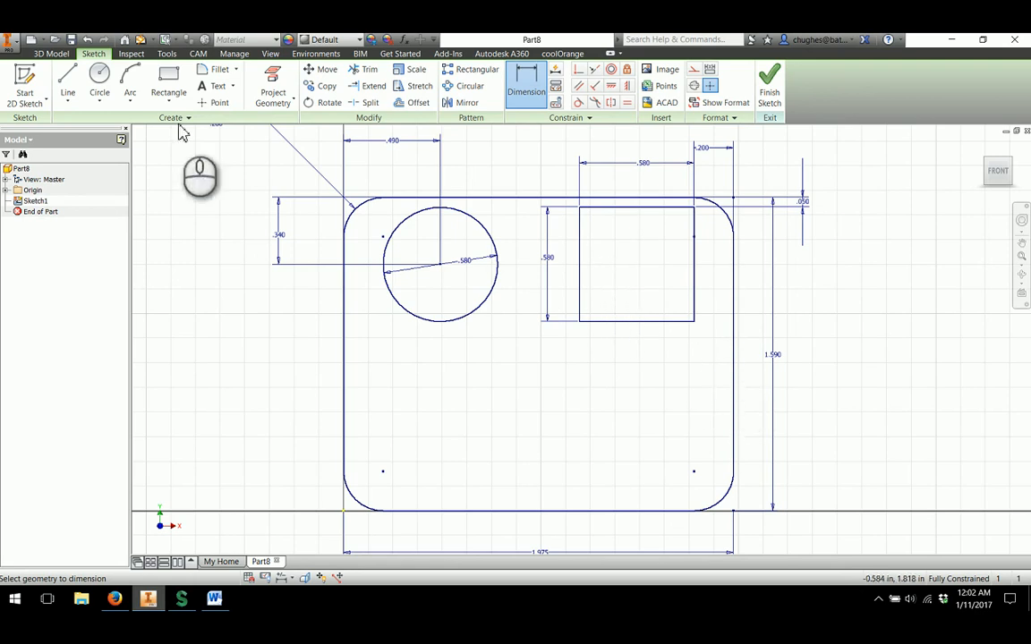
{"action": "mouse_move", "coordinate": [68, 81]}
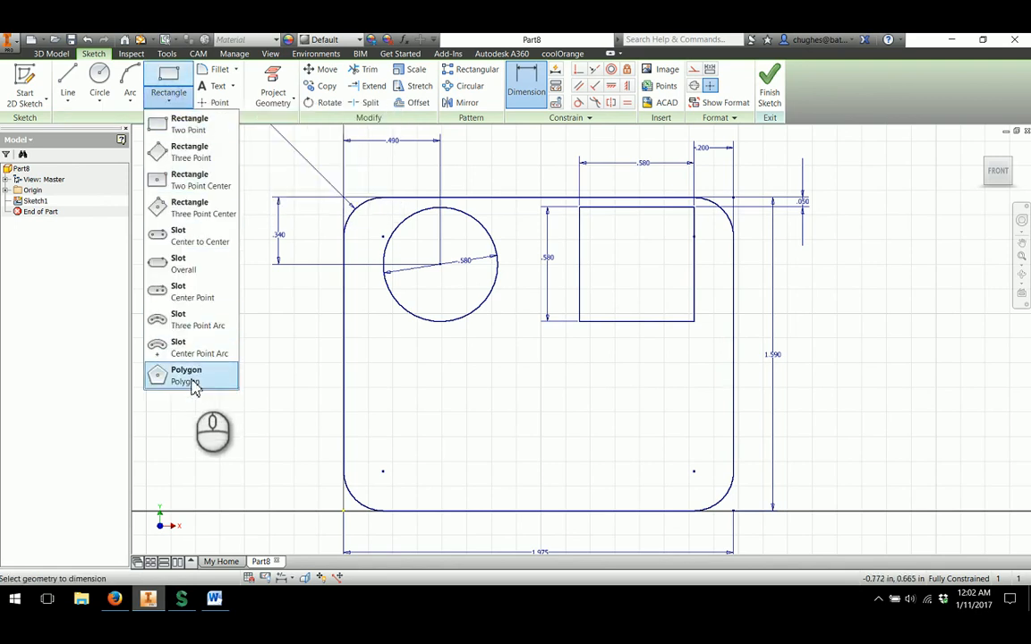
Step: Draw a three-sided polygon pointing right in the plate's lower-right area
{"action": "left_click", "coordinate": [186, 376]}
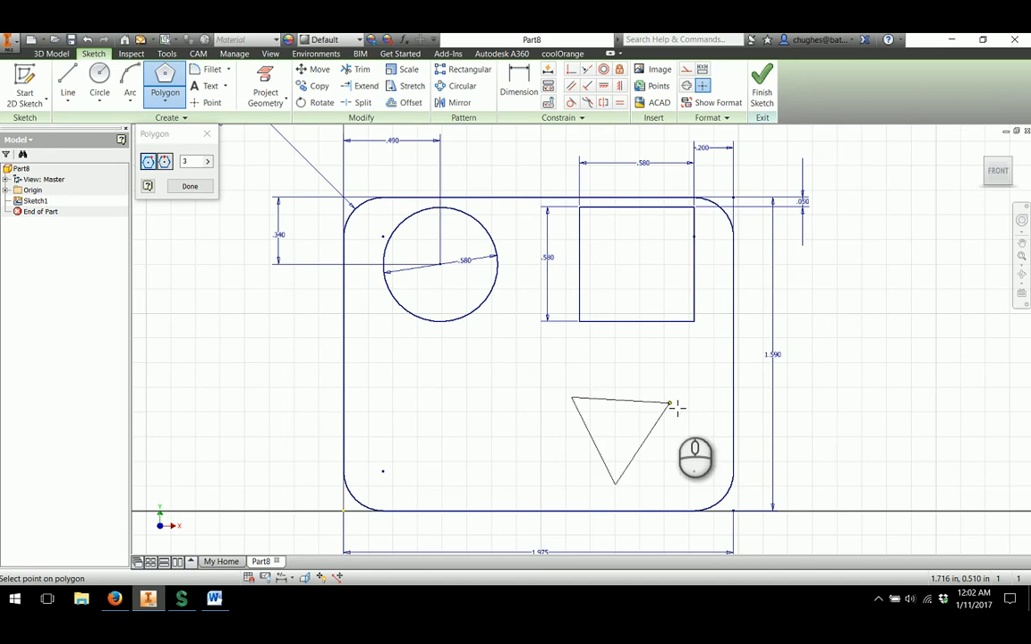
{"action": "left_click", "coordinate": [697, 428]}
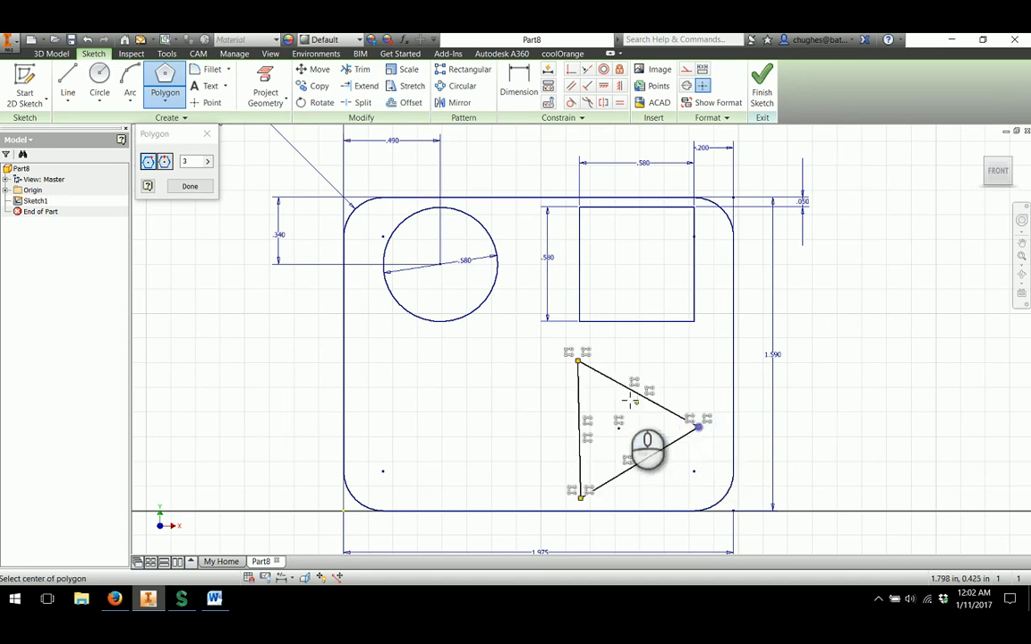
{"action": "left_click", "coordinate": [190, 186]}
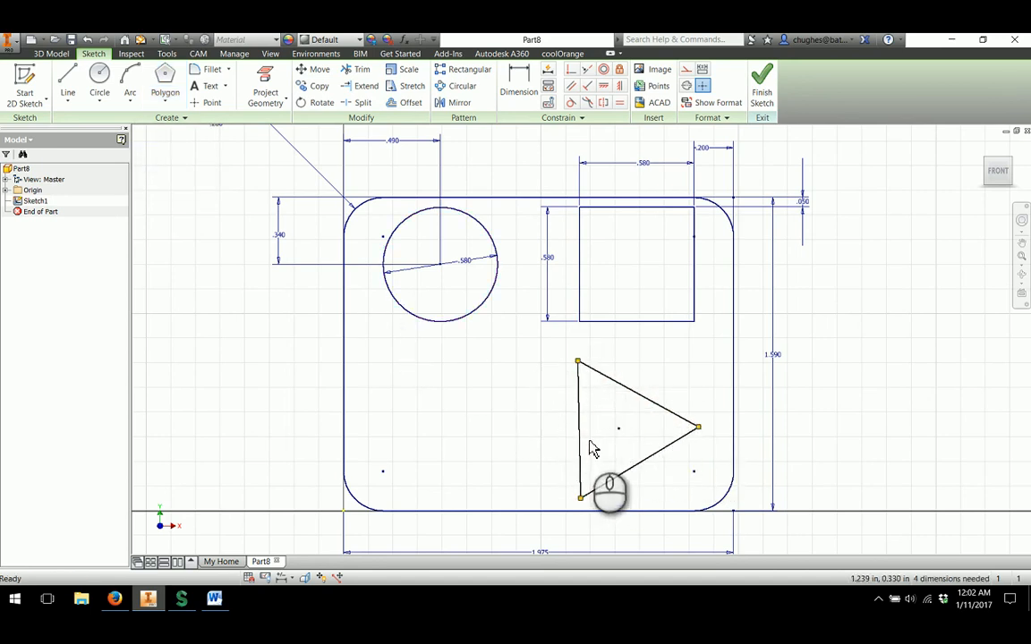
{"action": "mouse_move", "coordinate": [616, 462]}
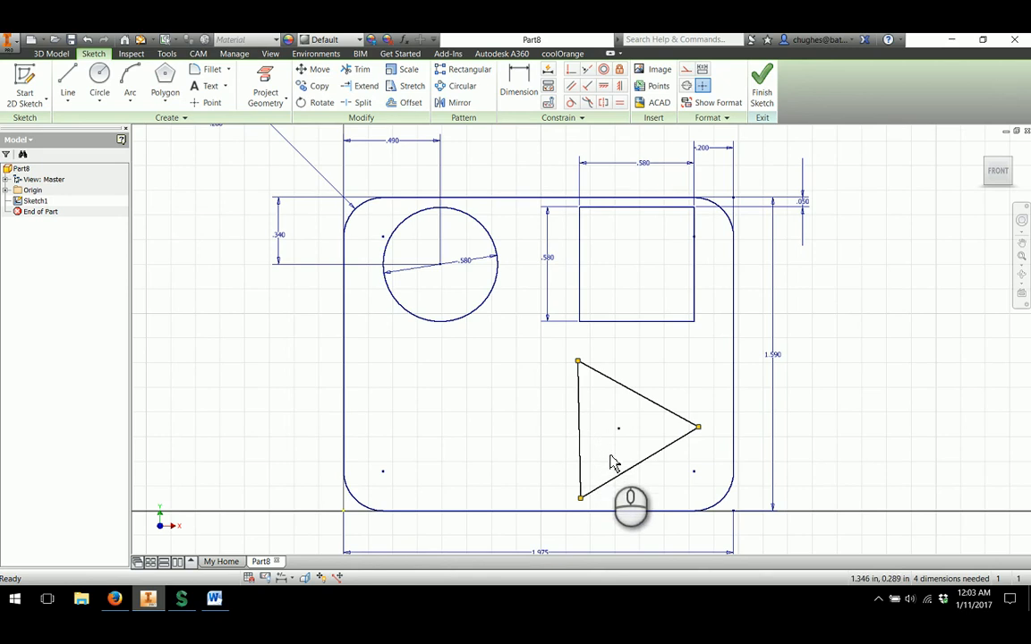
{"action": "mouse_move", "coordinate": [609, 469]}
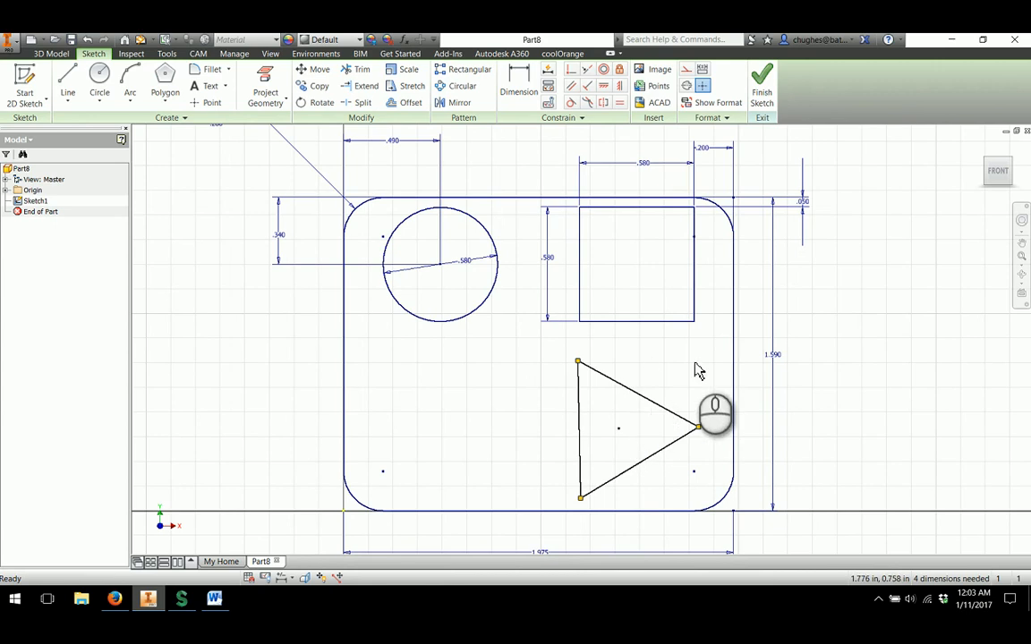
{"action": "mouse_move", "coordinate": [565, 390]}
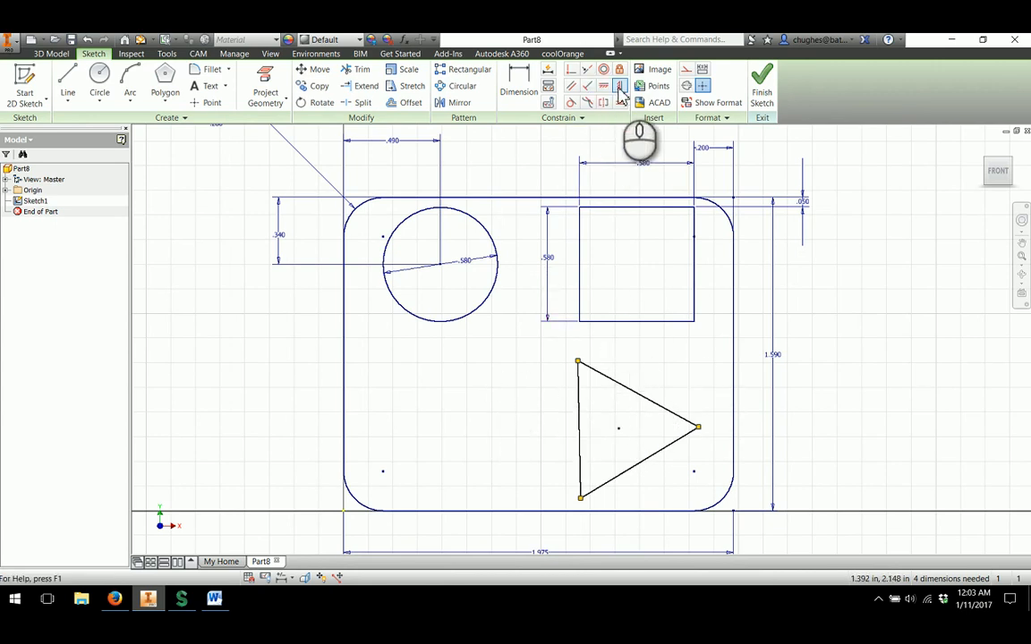
{"action": "mouse_move", "coordinate": [620, 86]}
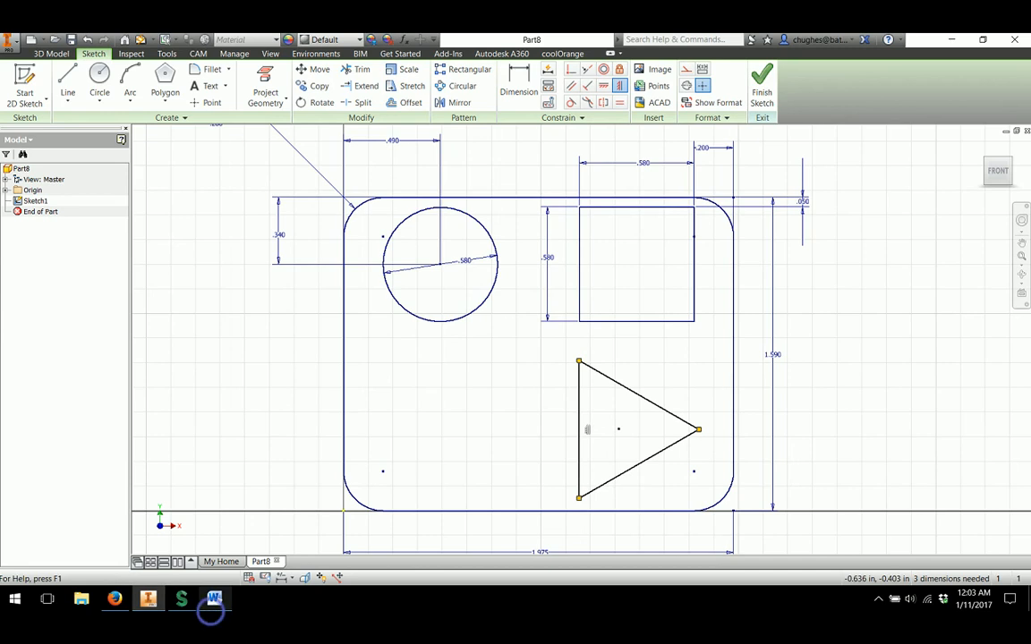
Step: Dimension the triangle with a .2 tip offset and .638 height after checking the handout
{"action": "left_click", "coordinate": [215, 598]}
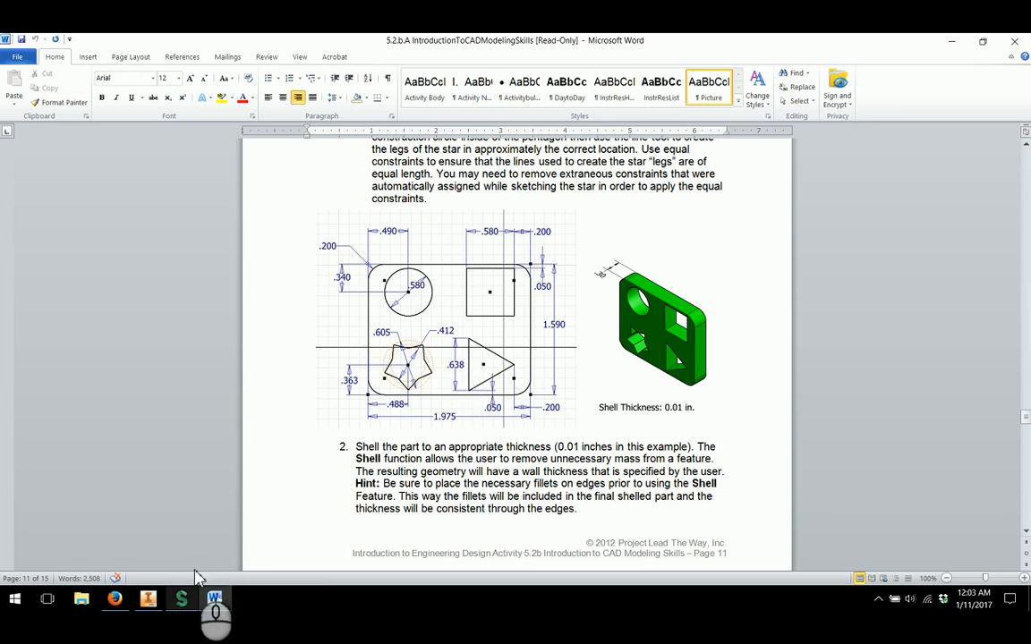
{"action": "left_click", "coordinate": [146, 598]}
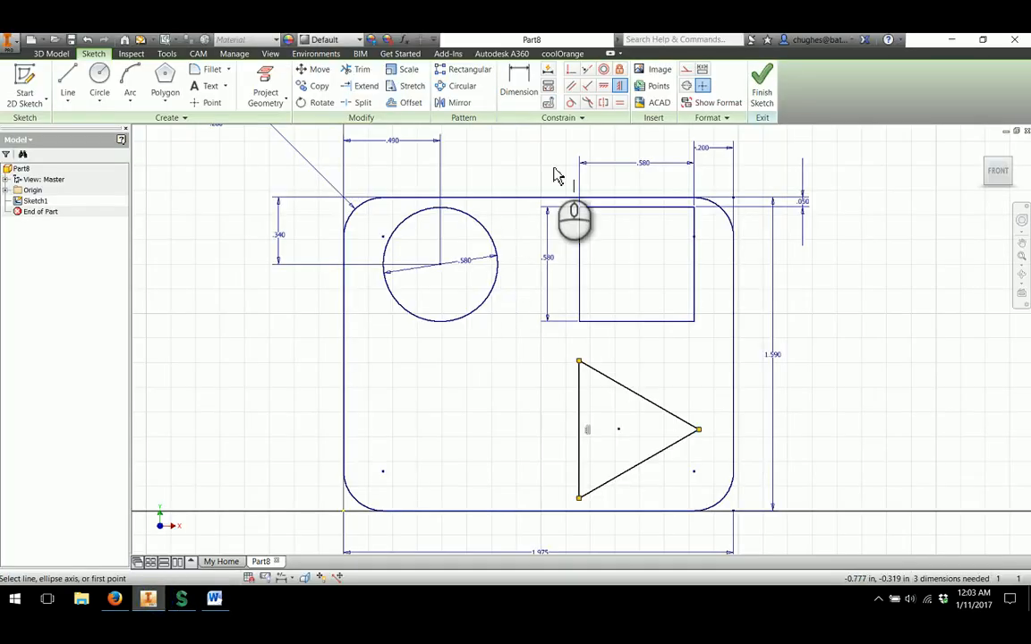
{"action": "left_click", "coordinate": [519, 86]}
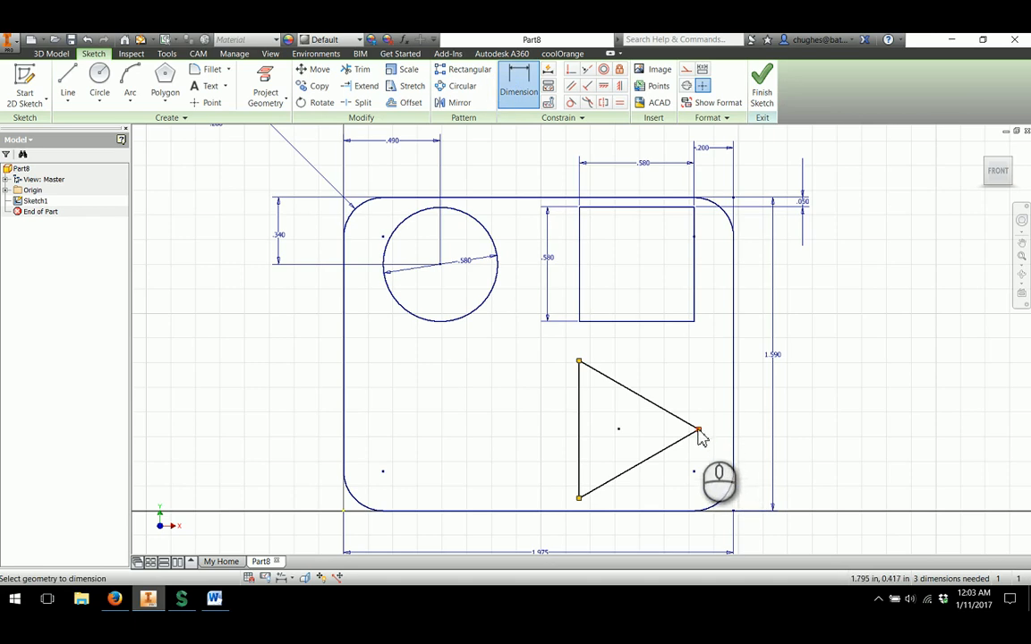
{"action": "left_click", "coordinate": [702, 436]}
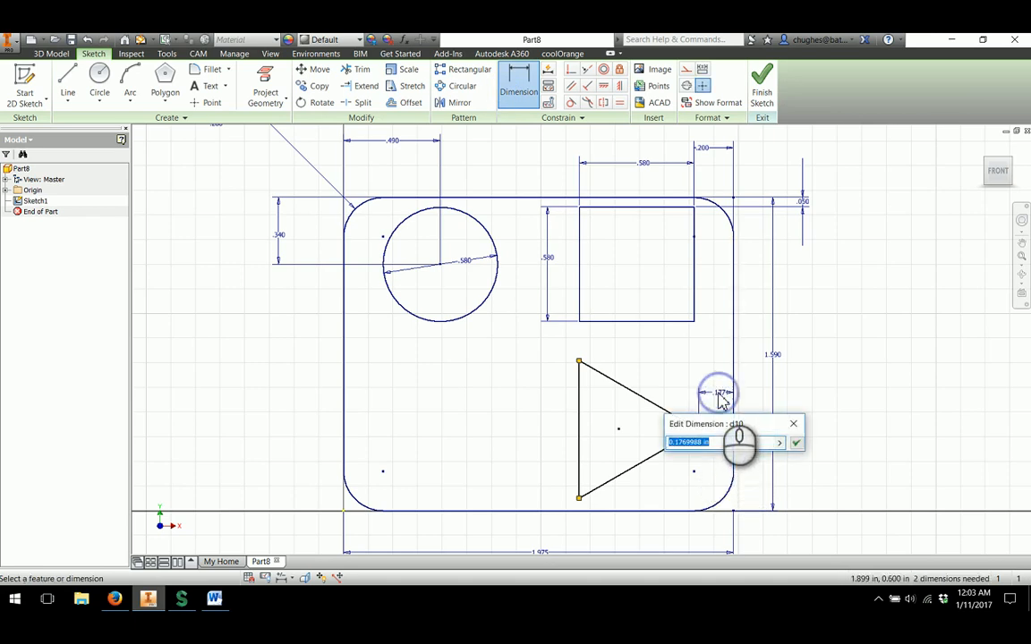
{"action": "type", "text": ".2"}
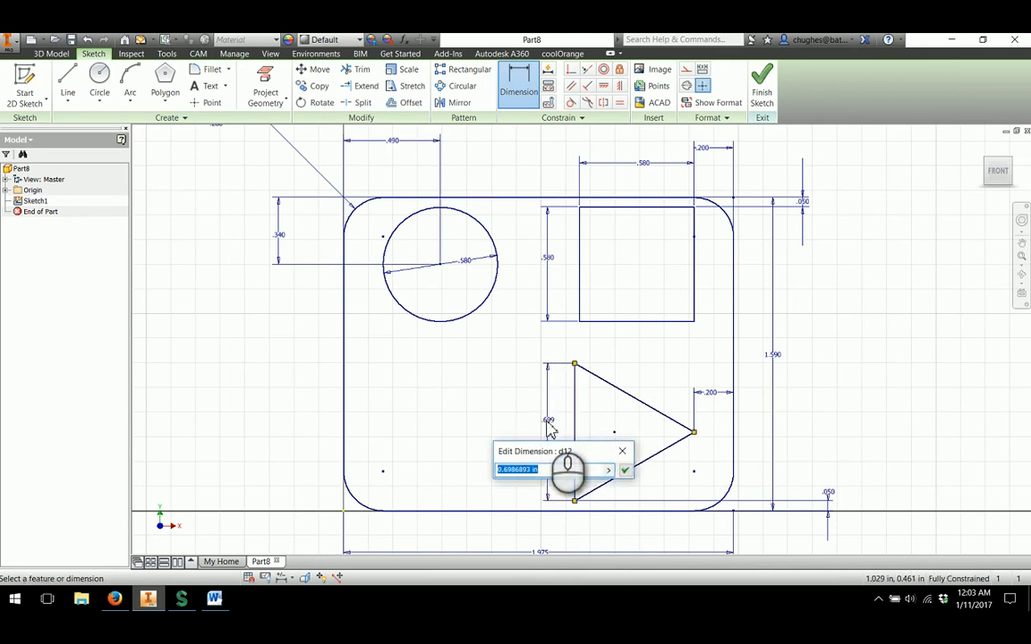
{"action": "type", "text": ".638"}
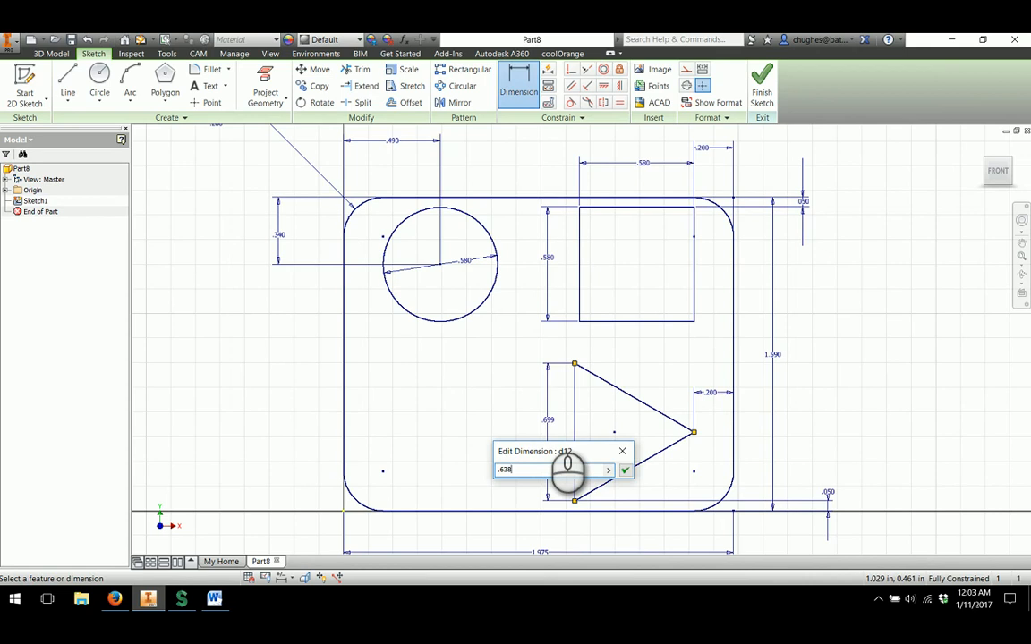
{"action": "left_click", "coordinate": [625, 469]}
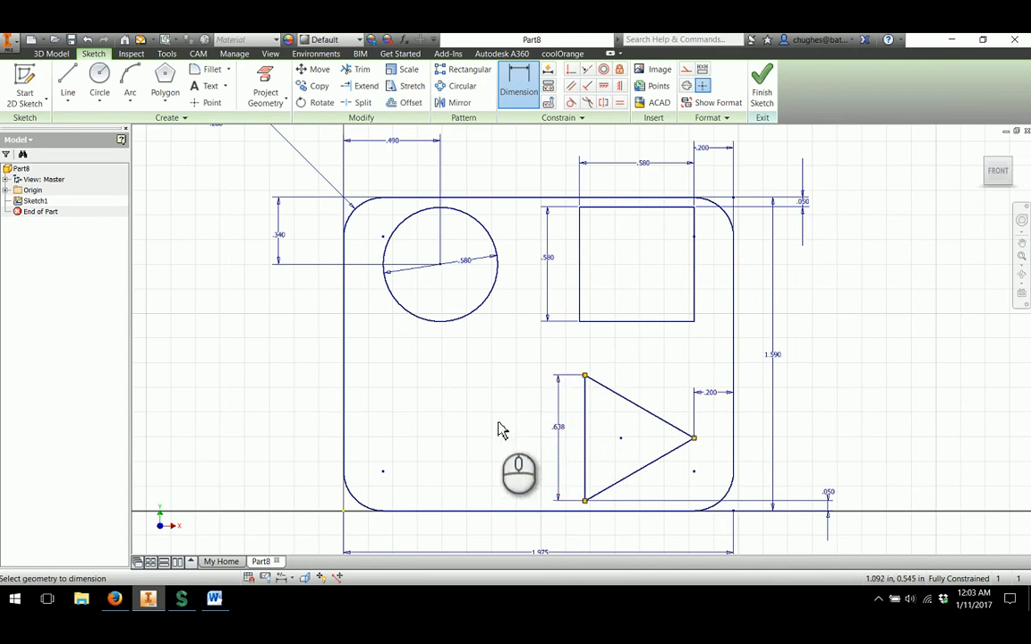
{"action": "mouse_move", "coordinate": [433, 386]}
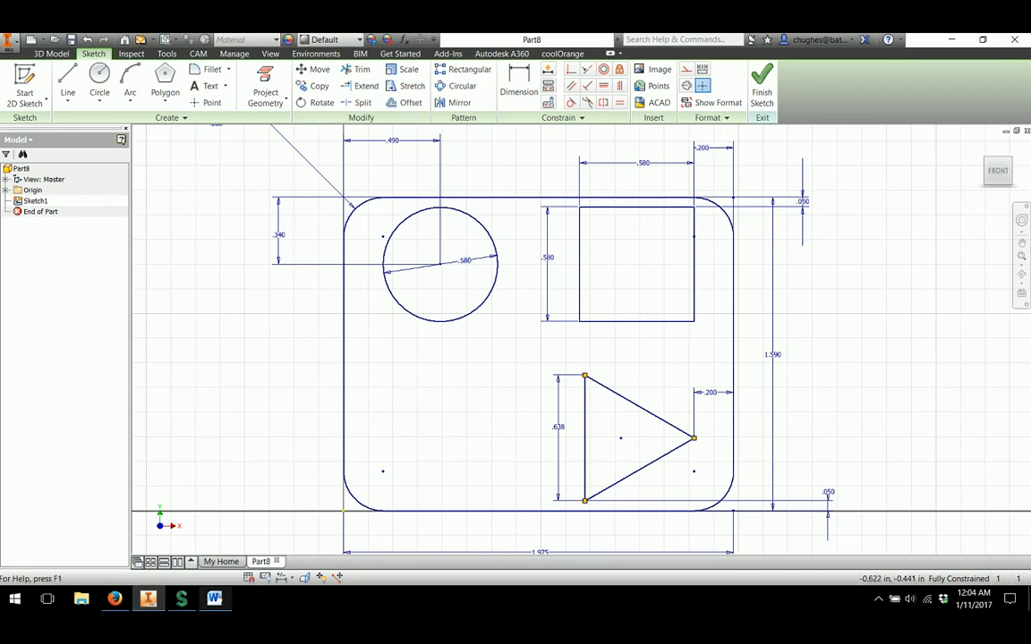
Step: Draw two concentric circles lower-left and place the centre .400 from the left edge
{"action": "left_click", "coordinate": [213, 598]}
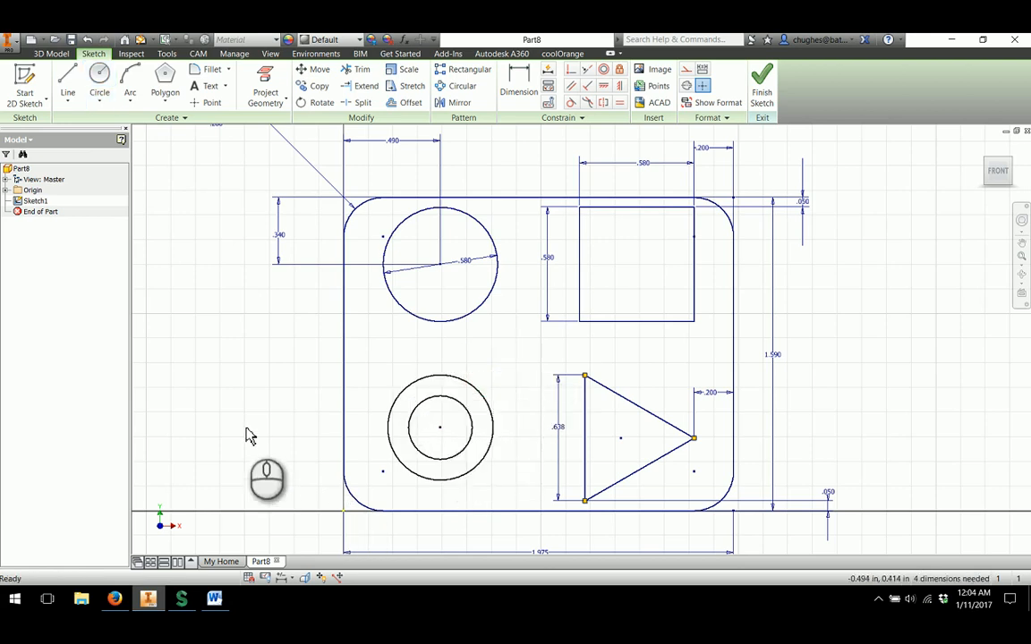
{"action": "left_click", "coordinate": [520, 86]}
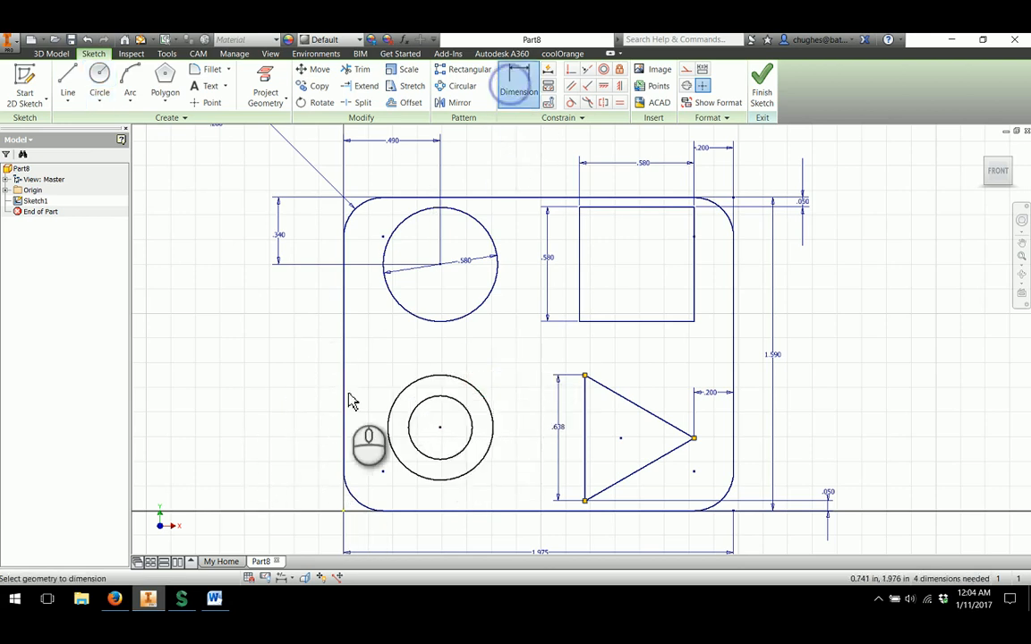
{"action": "left_click", "coordinate": [215, 598]}
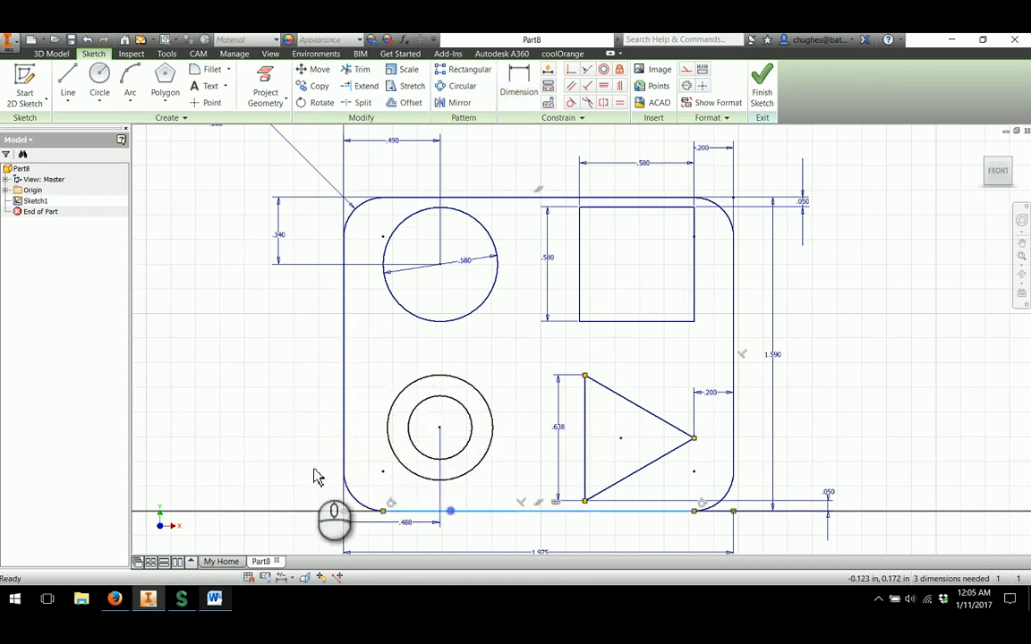
{"action": "left_click", "coordinate": [519, 86]}
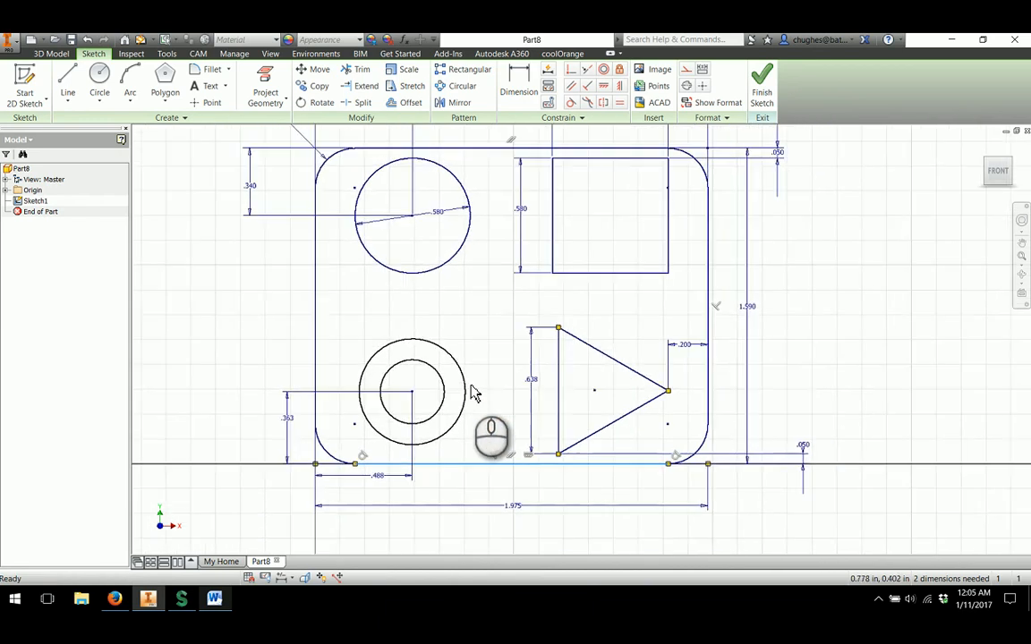
Step: Set the centre .363 above the bottom edge and dimension the outer circle
{"action": "left_click", "coordinate": [519, 85]}
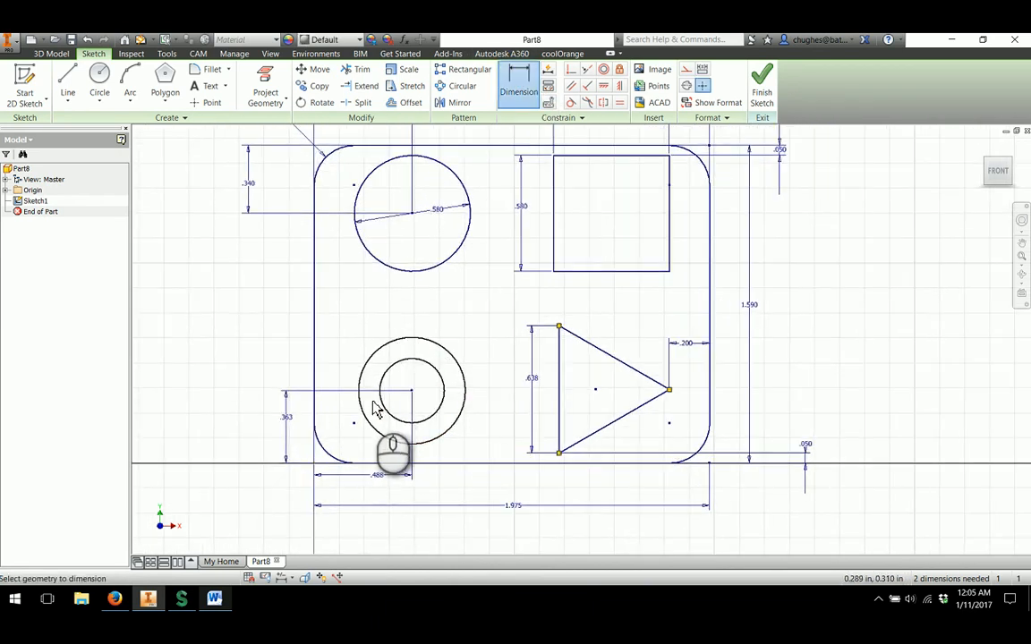
{"action": "left_click", "coordinate": [215, 598]}
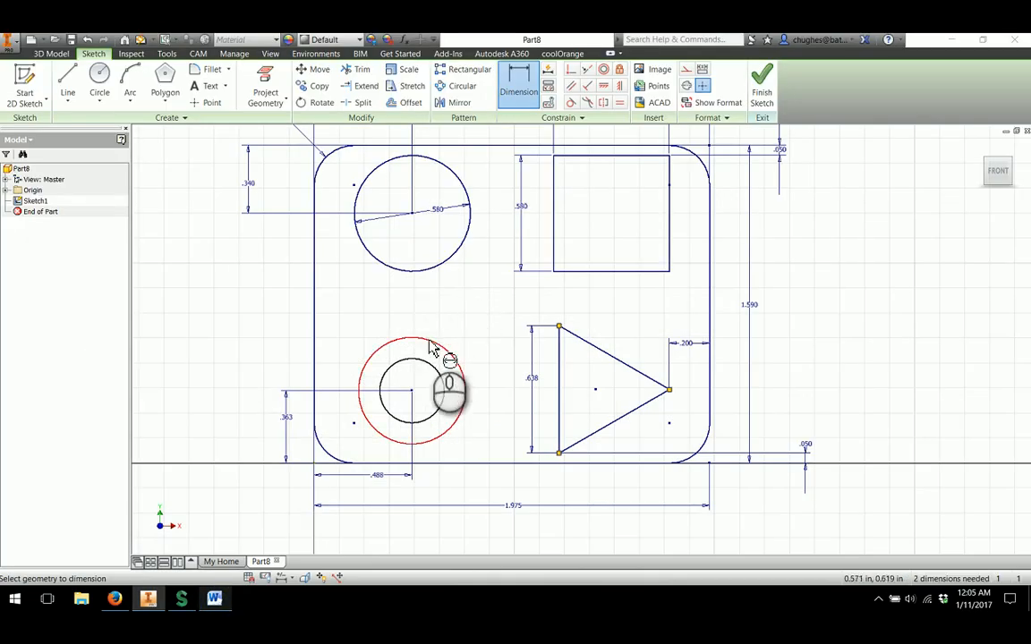
{"action": "left_click", "coordinate": [412, 344]}
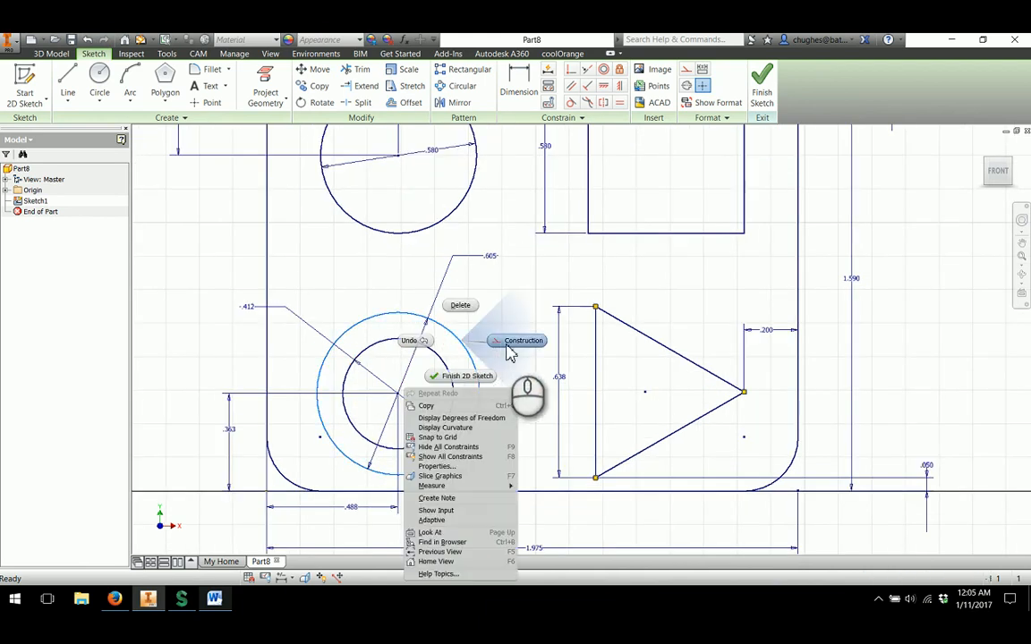
Step: Turn the star's outer guide circle into construction geometry
{"action": "left_click", "coordinate": [523, 340]}
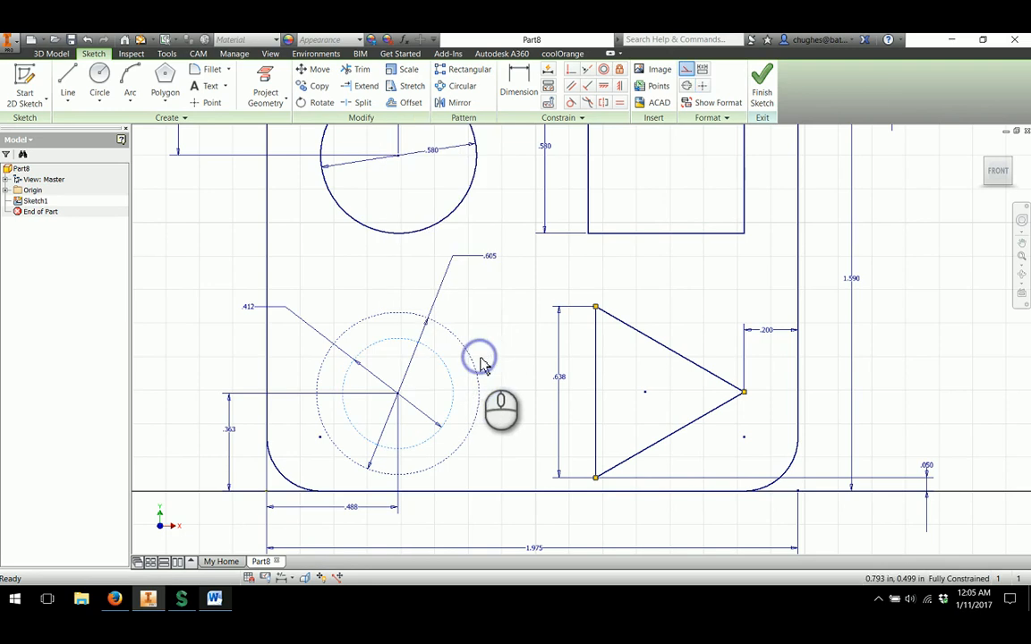
{"action": "mouse_move", "coordinate": [474, 374]}
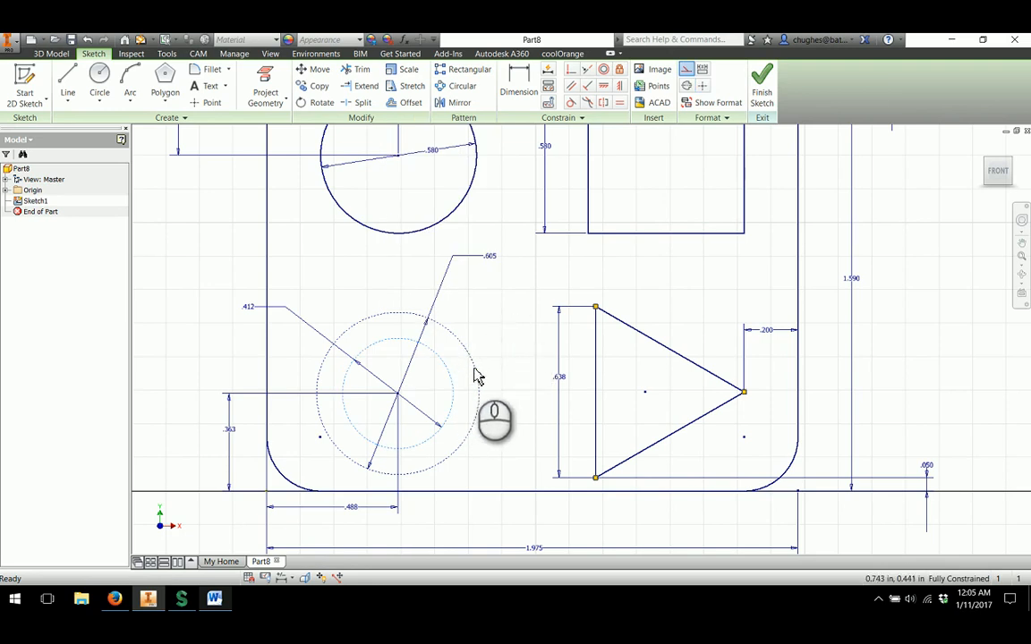
{"action": "mouse_move", "coordinate": [454, 356]}
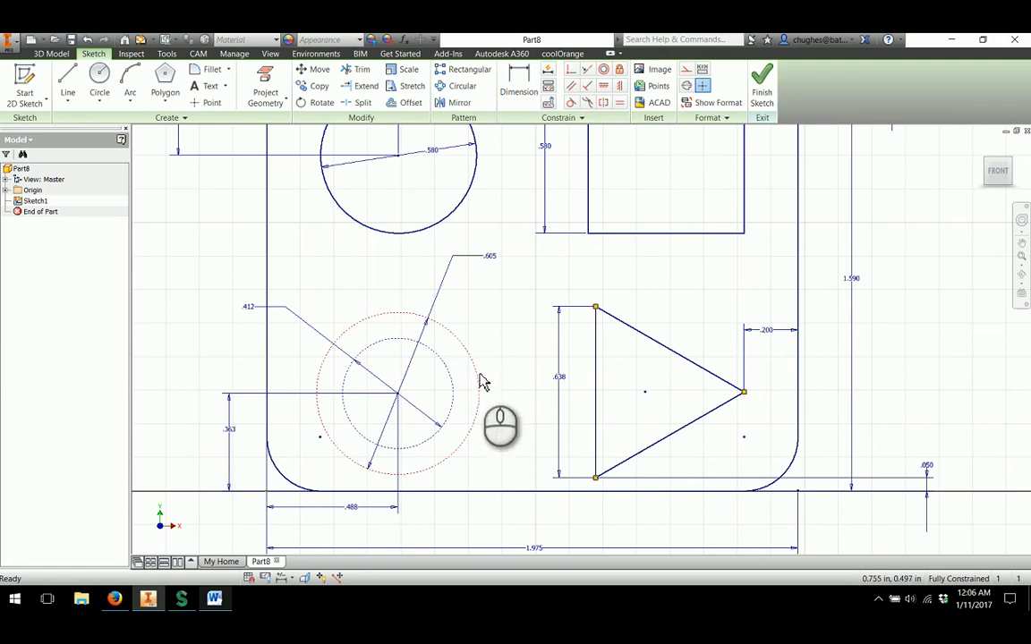
{"action": "mouse_move", "coordinate": [486, 319]}
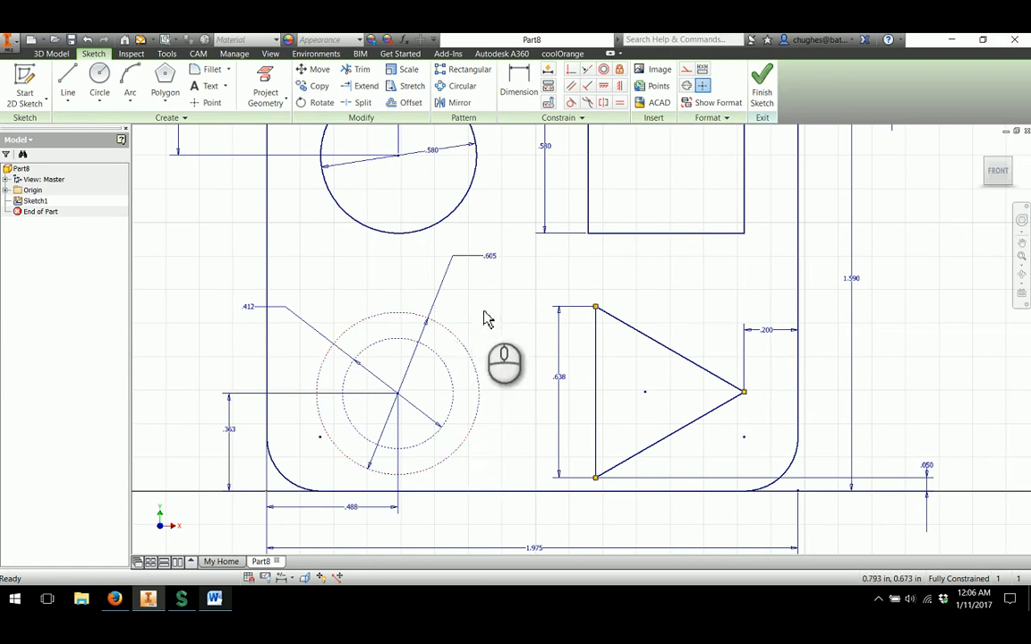
{"action": "mouse_move", "coordinate": [473, 344]}
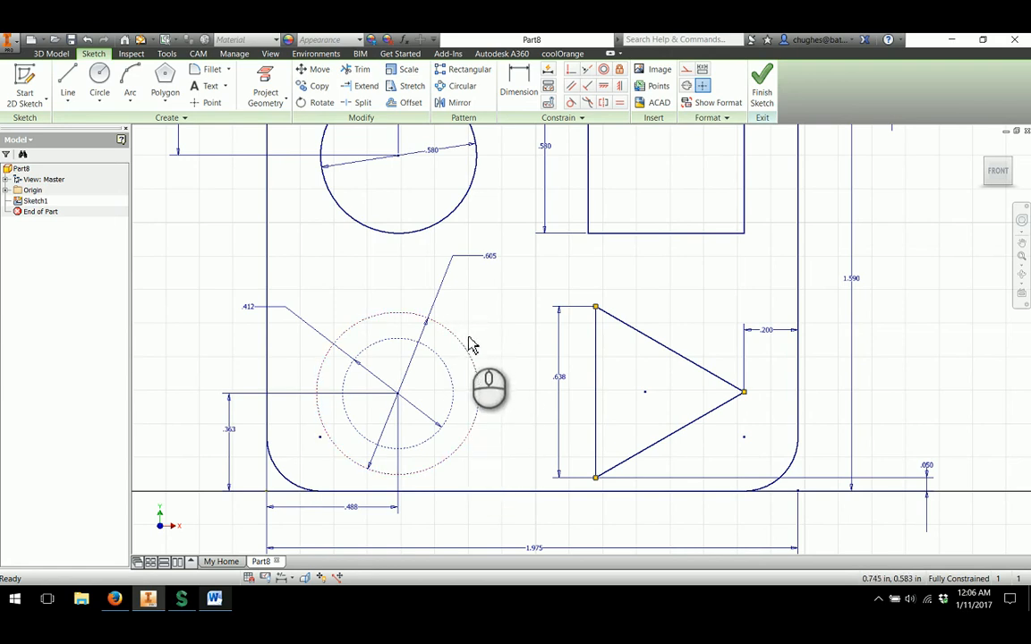
Step: Draw a five-sided polygon on the guide circles' centre with corners on the outer circle
{"action": "left_click", "coordinate": [165, 80]}
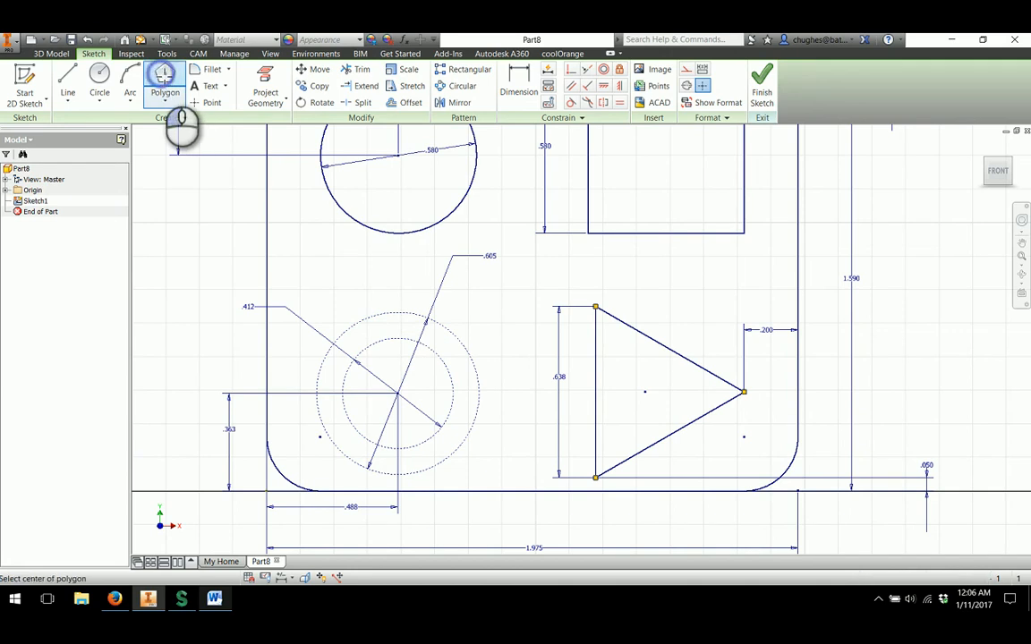
{"action": "left_click", "coordinate": [165, 81]}
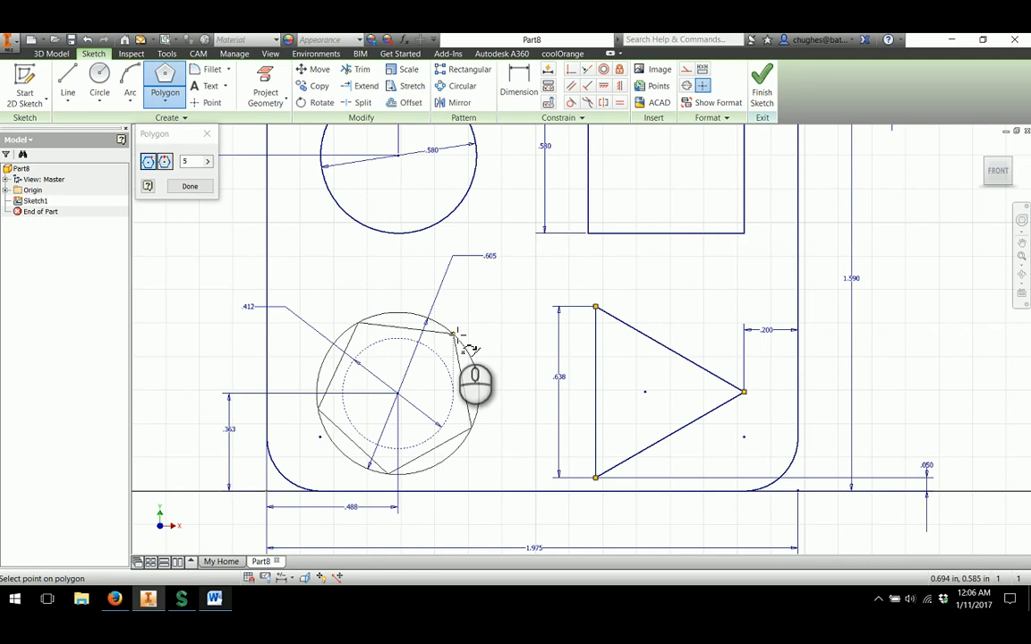
{"action": "left_click", "coordinate": [457, 335]}
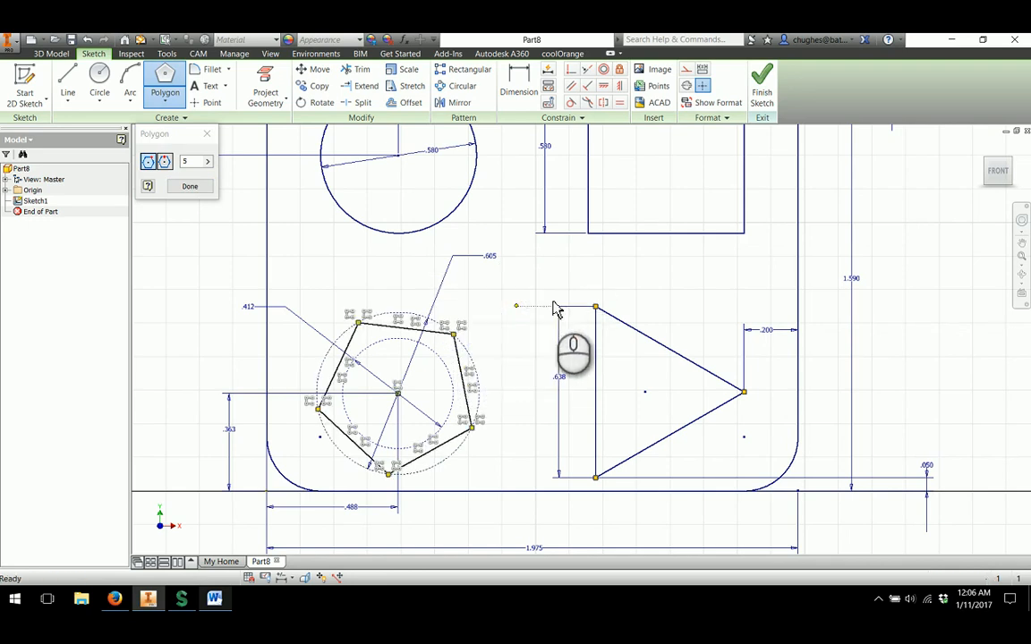
{"action": "left_click", "coordinate": [190, 187]}
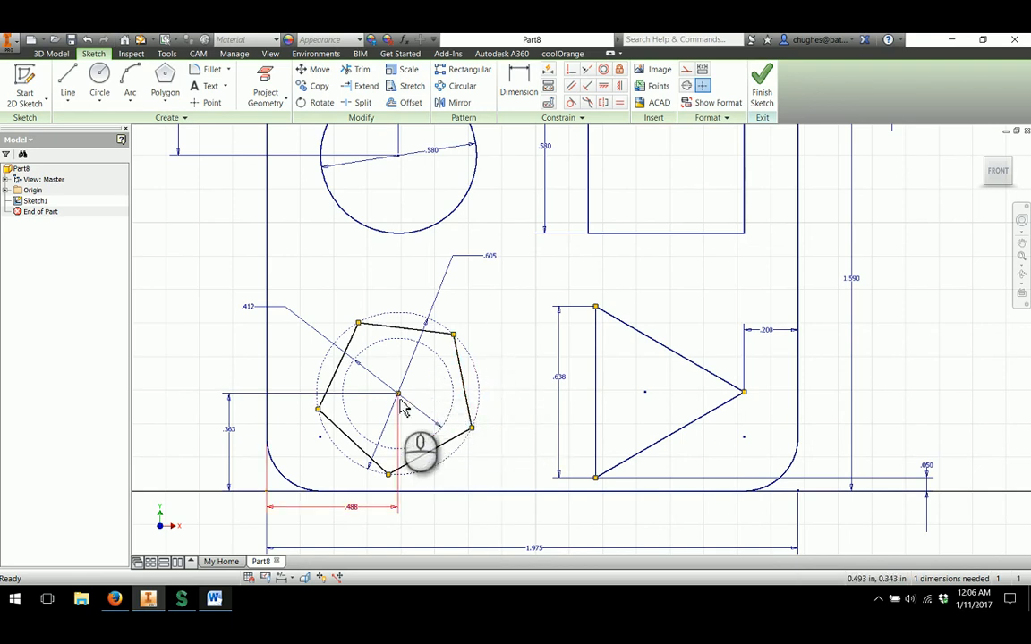
{"action": "left_click", "coordinate": [68, 81]}
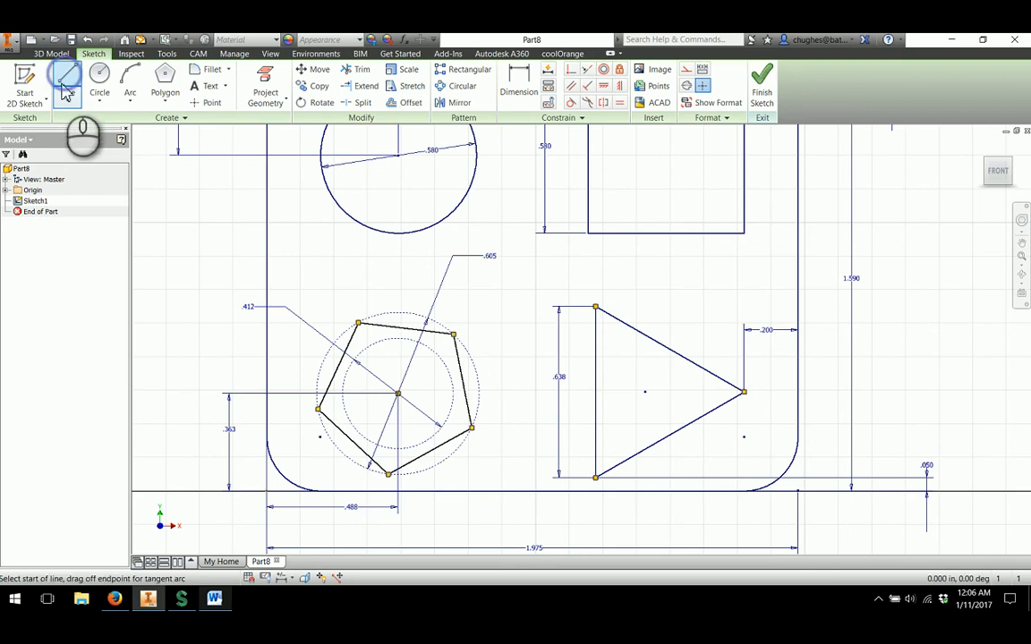
Step: Draw guide lines from pentagon corners to the centre and star edges from the top and left corners
{"action": "left_click", "coordinate": [68, 79]}
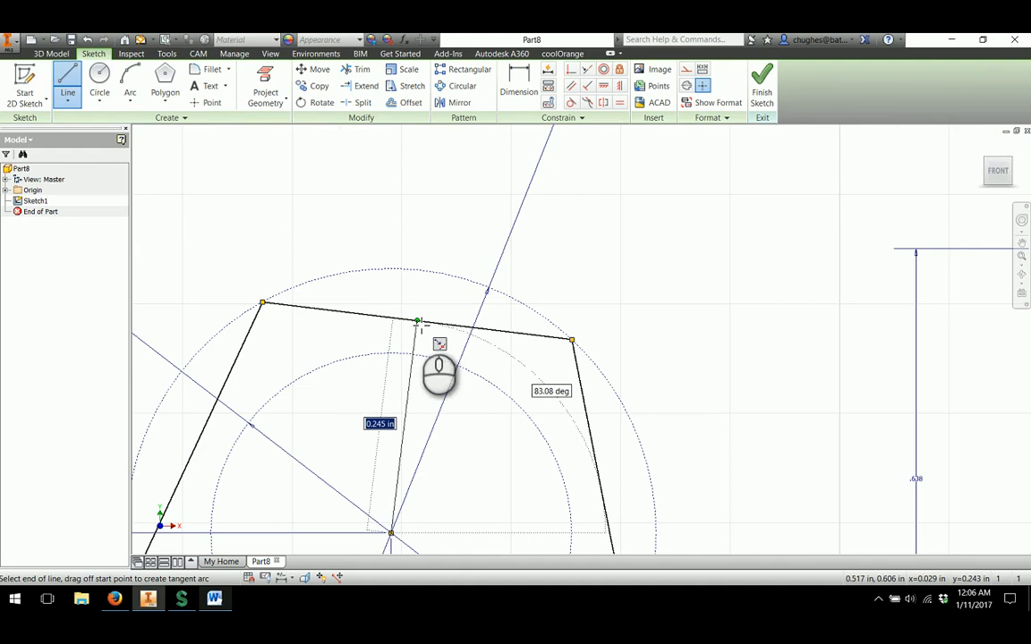
{"action": "left_click", "coordinate": [419, 322]}
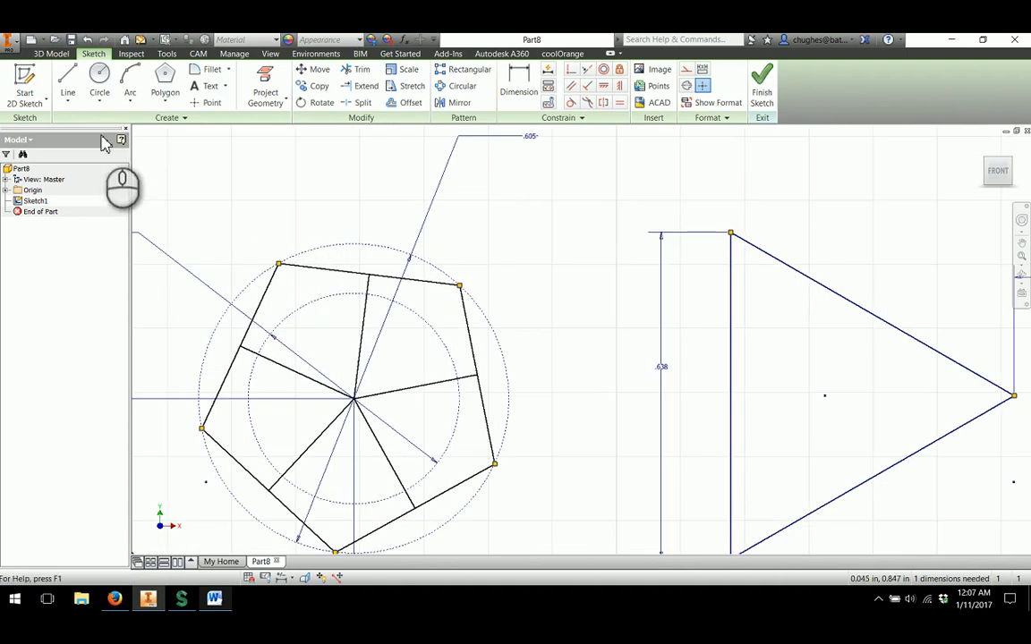
{"action": "mouse_move", "coordinate": [68, 75]}
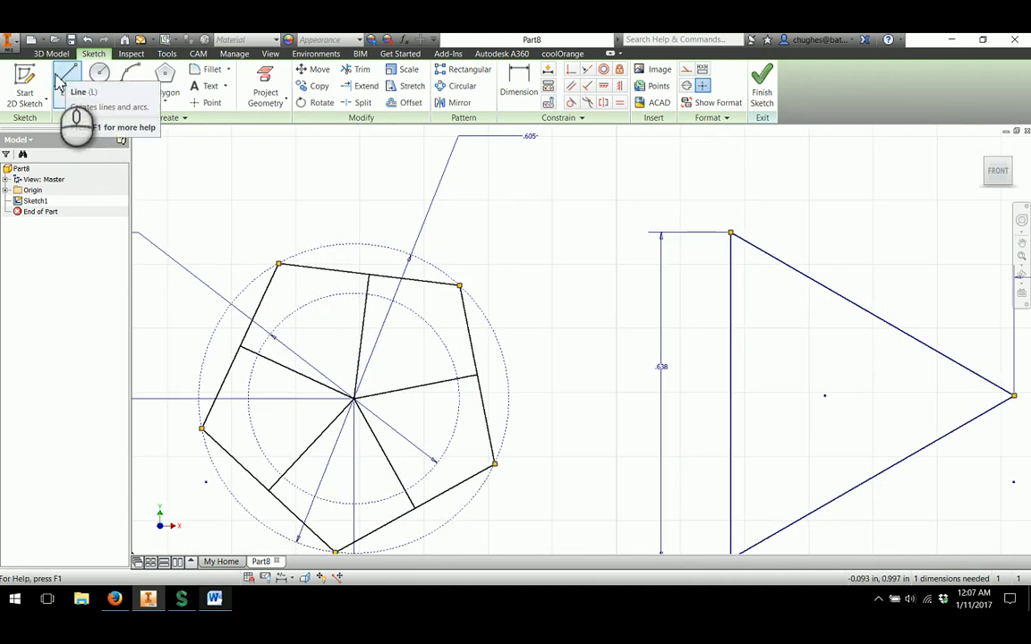
{"action": "left_click", "coordinate": [68, 81]}
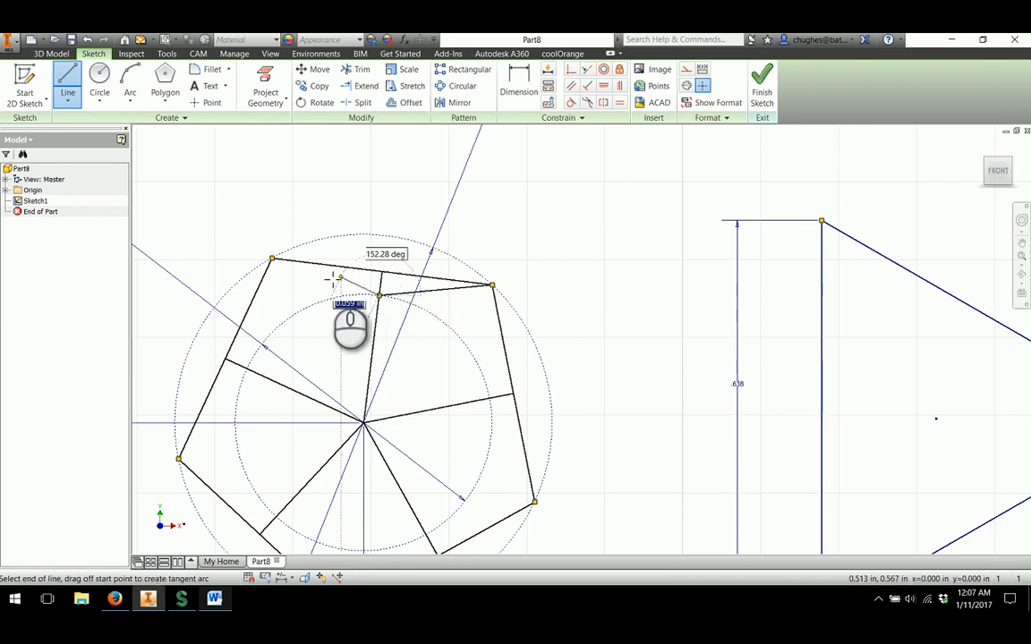
{"action": "left_click", "coordinate": [276, 259]}
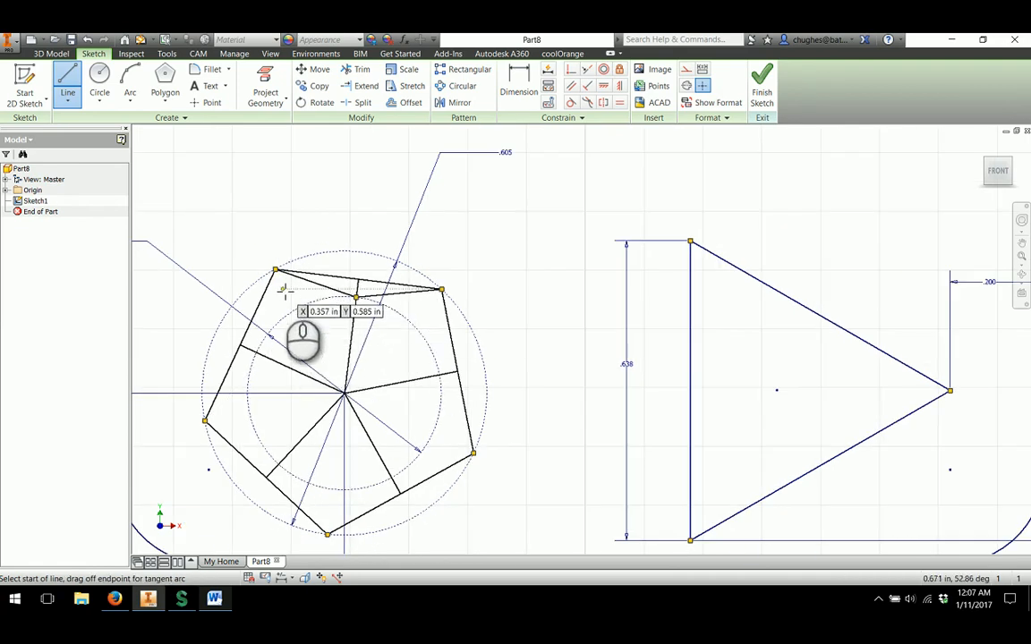
{"action": "mouse_move", "coordinate": [311, 338]}
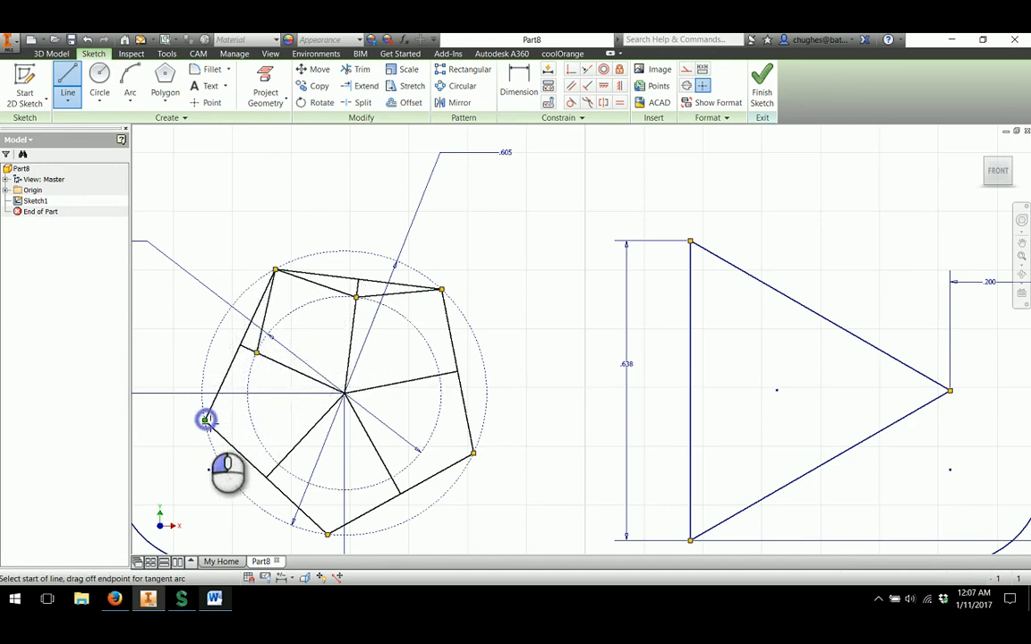
{"action": "left_click", "coordinate": [206, 421]}
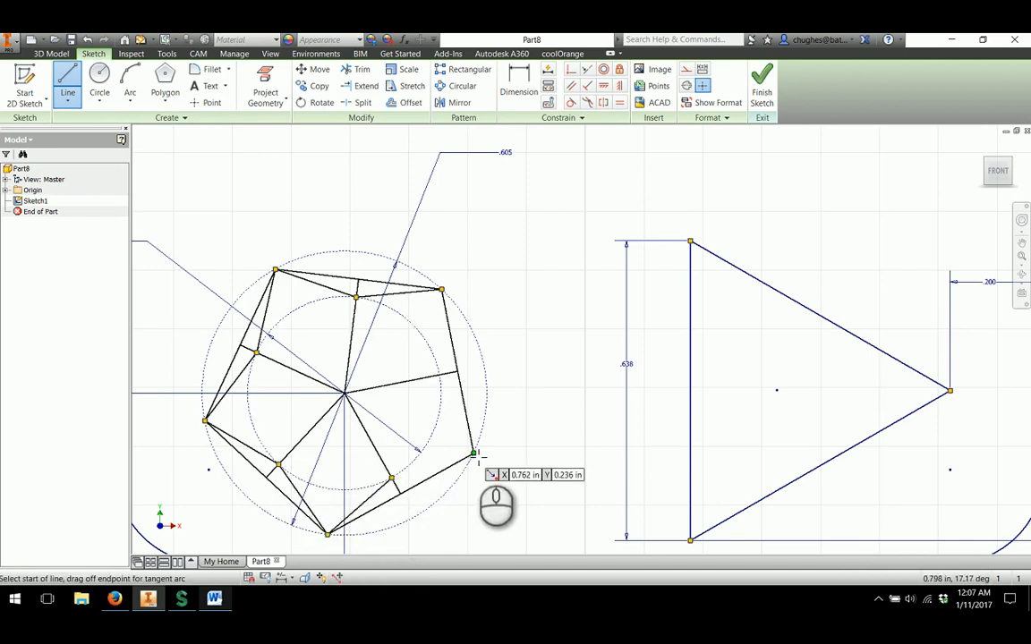
{"action": "mouse_move", "coordinate": [469, 438]}
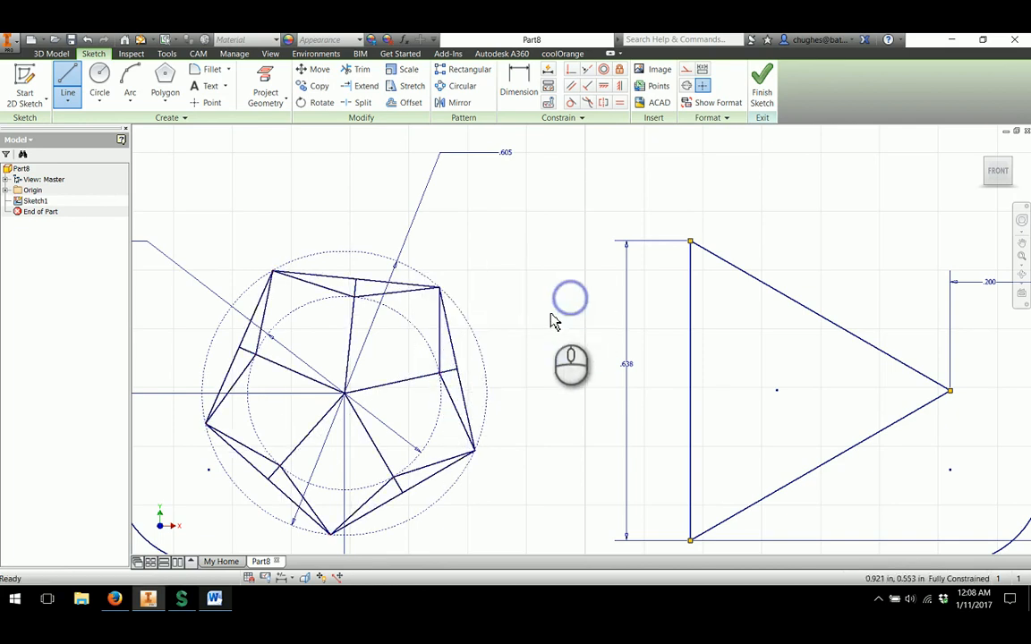
Step: Trim away the unwanted pentagon segments and spokes so only the star outline remains
{"action": "left_click", "coordinate": [361, 69]}
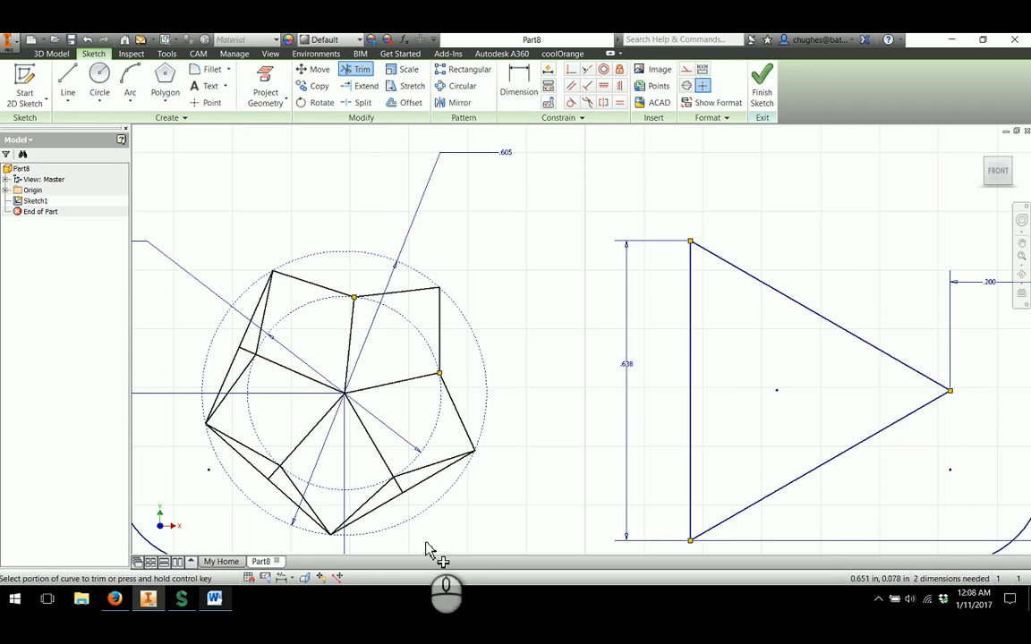
{"action": "scroll", "scroll_direction": "up", "scroll_amount": 3}
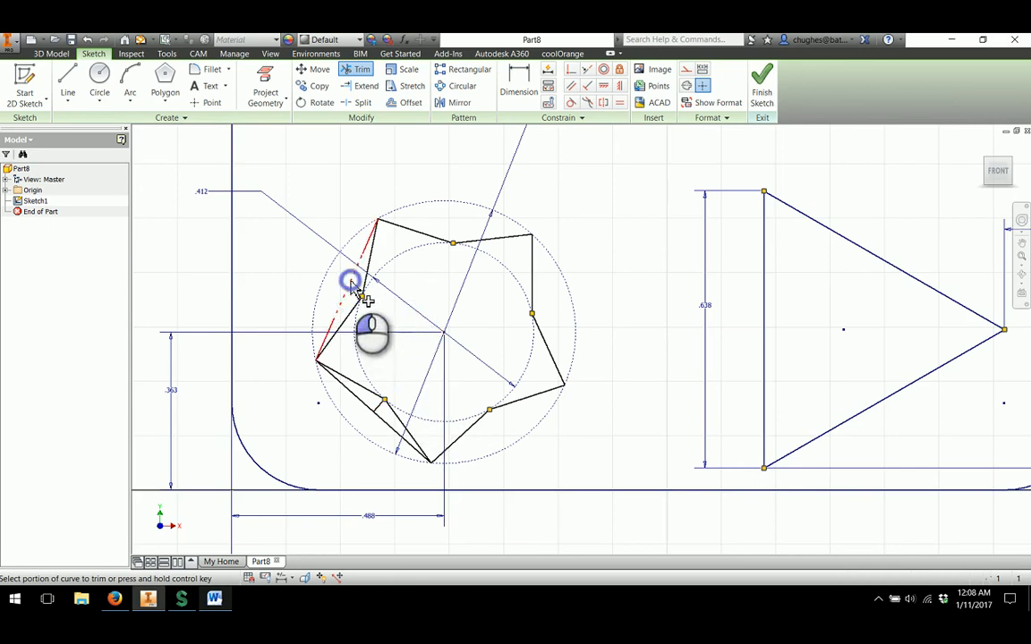
{"action": "left_click", "coordinate": [351, 279]}
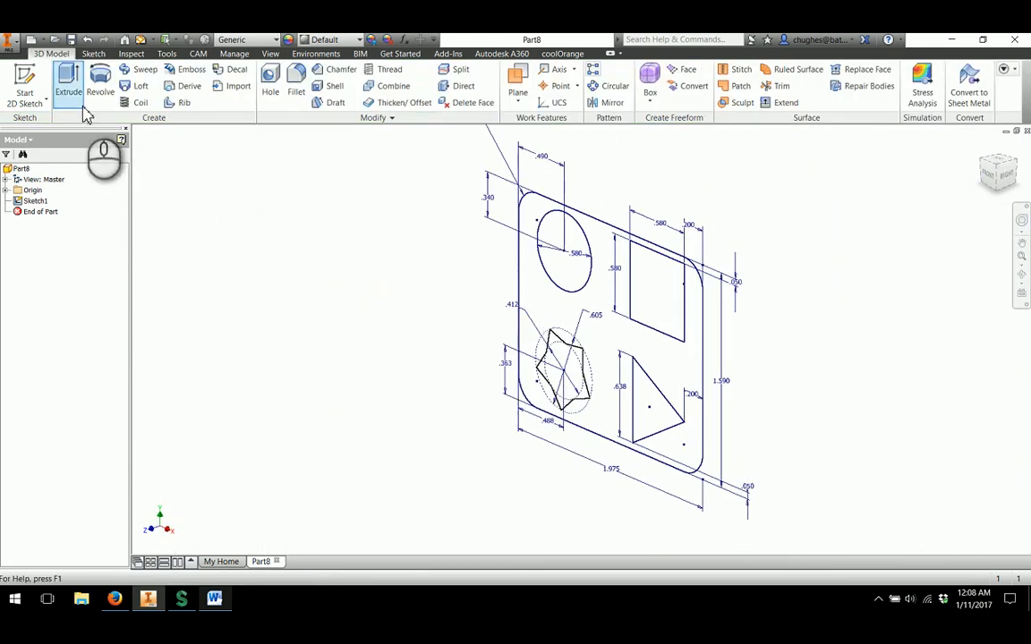
Step: Extrude the plate profile 0.30 thick, leaving the four shape cutouts through it
{"action": "left_click", "coordinate": [68, 86]}
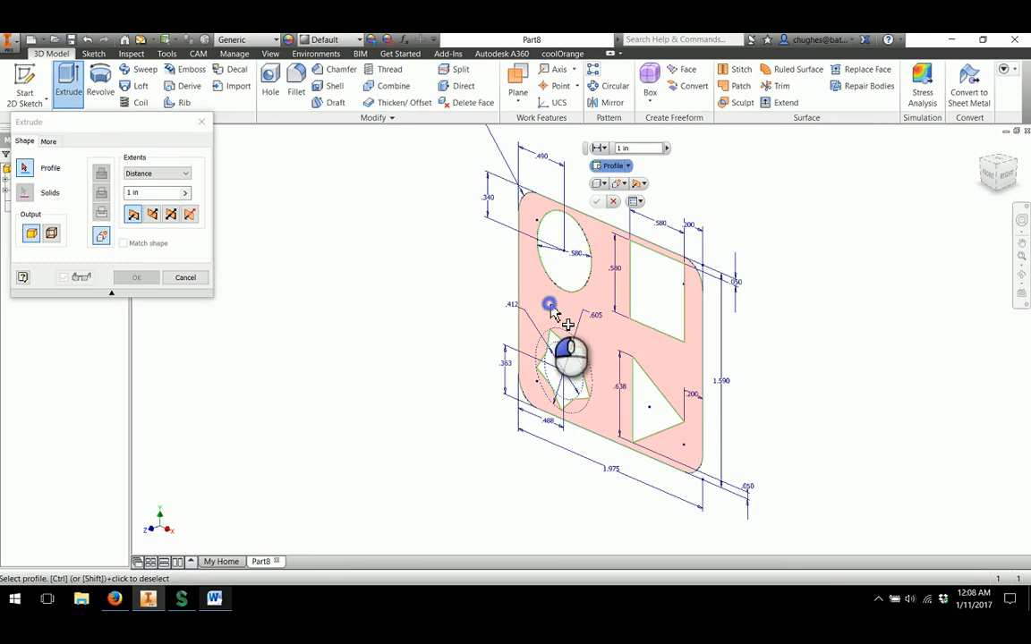
{"action": "left_click", "coordinate": [215, 598]}
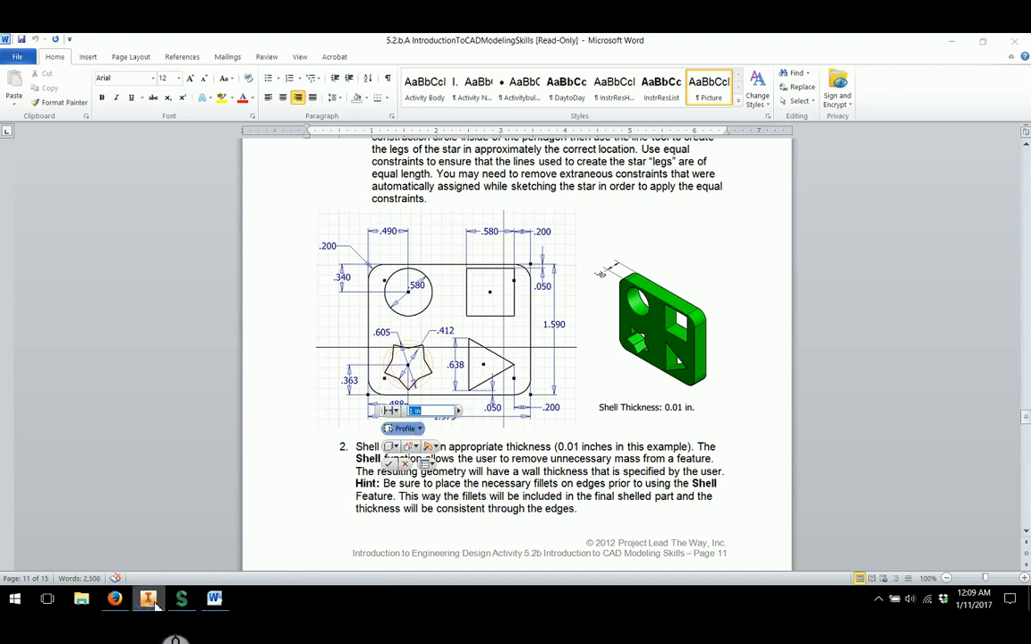
{"action": "left_click", "coordinate": [147, 597]}
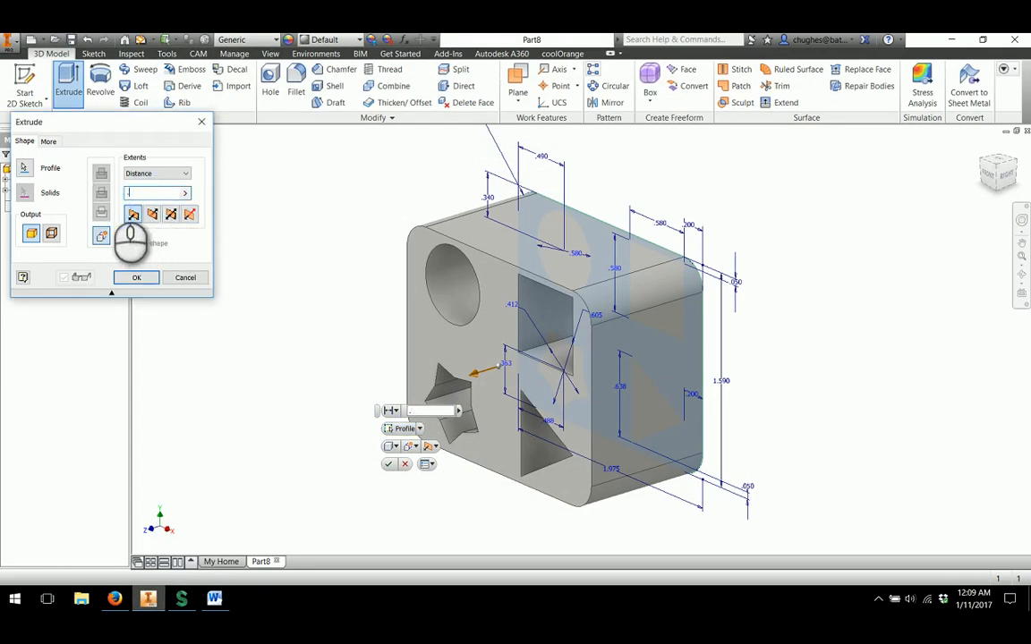
{"action": "type", "text": ".30"}
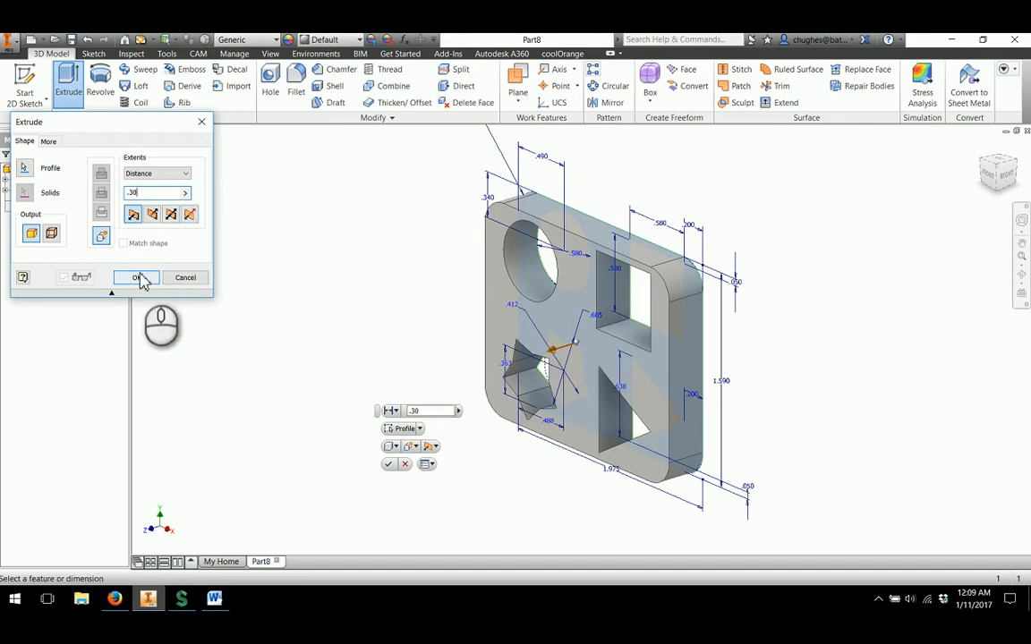
{"action": "left_click", "coordinate": [136, 277]}
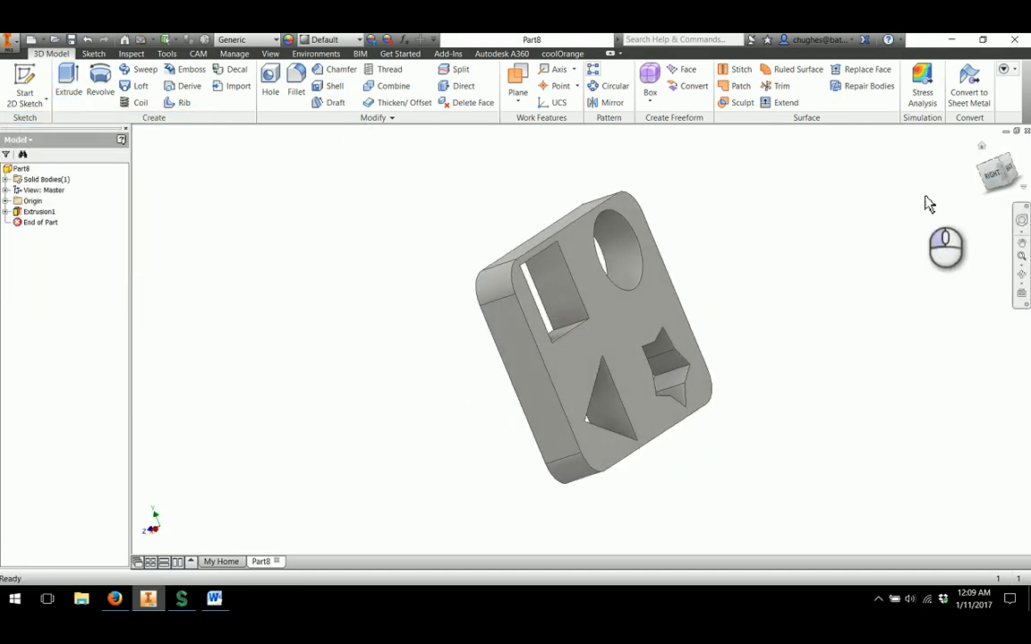
Step: Shell the plate with 0.01 in wall thickness
{"action": "left_click", "coordinate": [335, 86]}
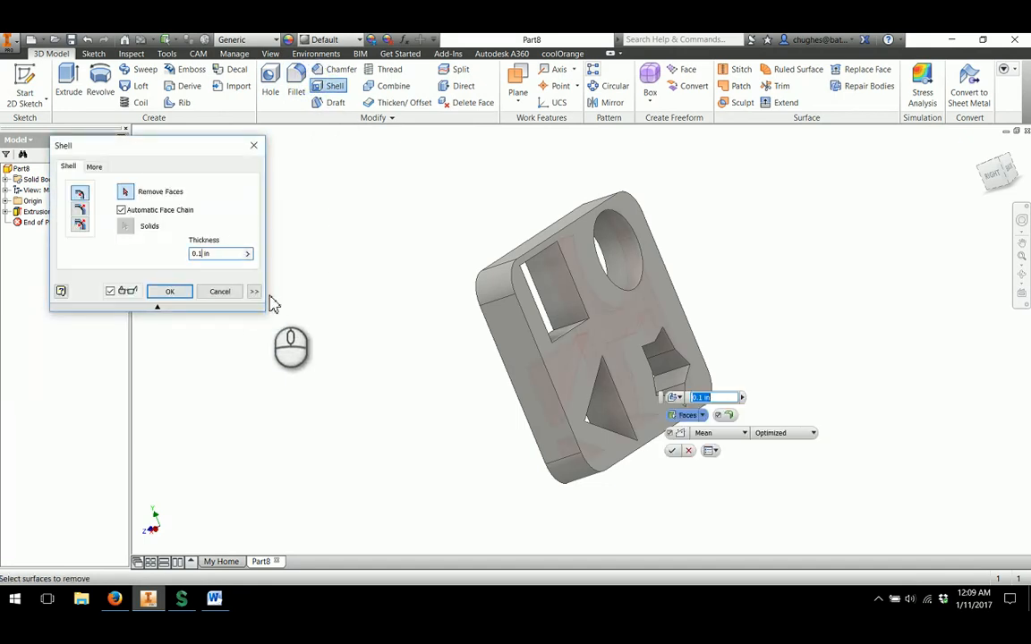
{"action": "type", "text": "0.01 in"}
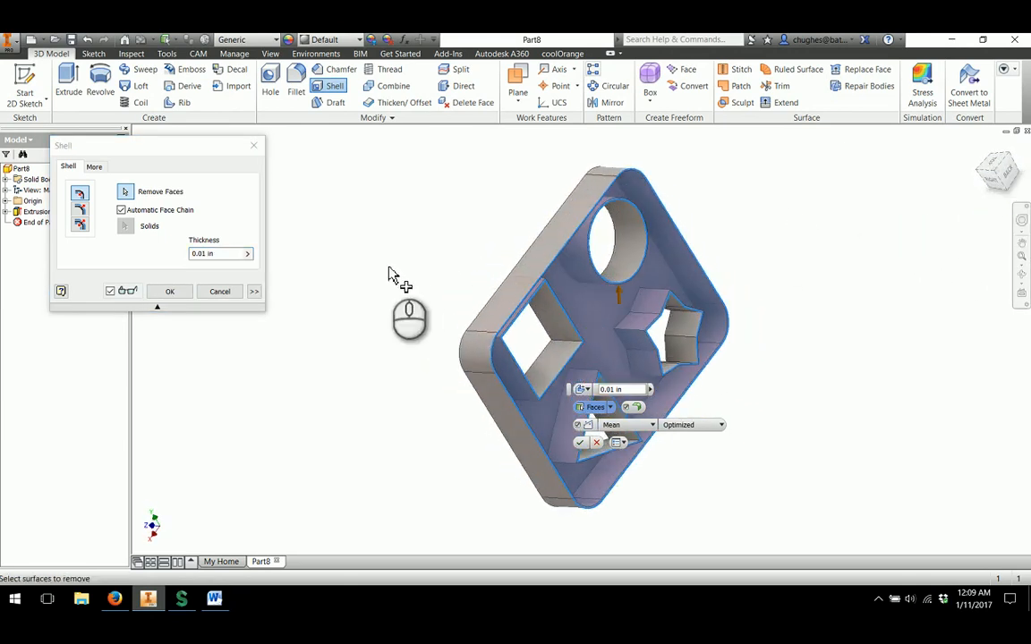
{"action": "left_click", "coordinate": [168, 290]}
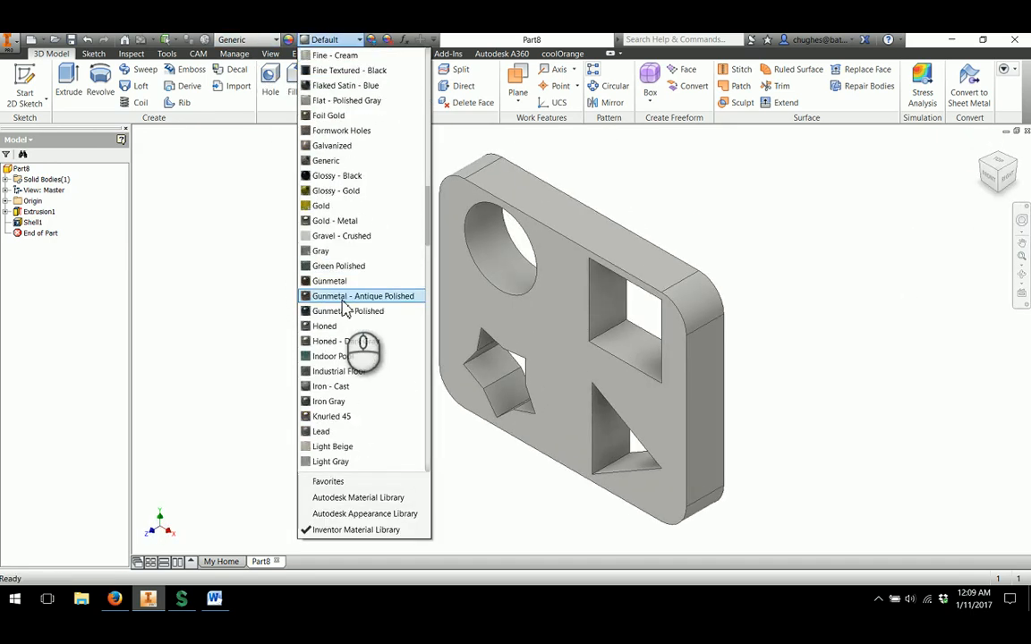
{"action": "scroll", "scroll_direction": "down", "scroll_amount": 3}
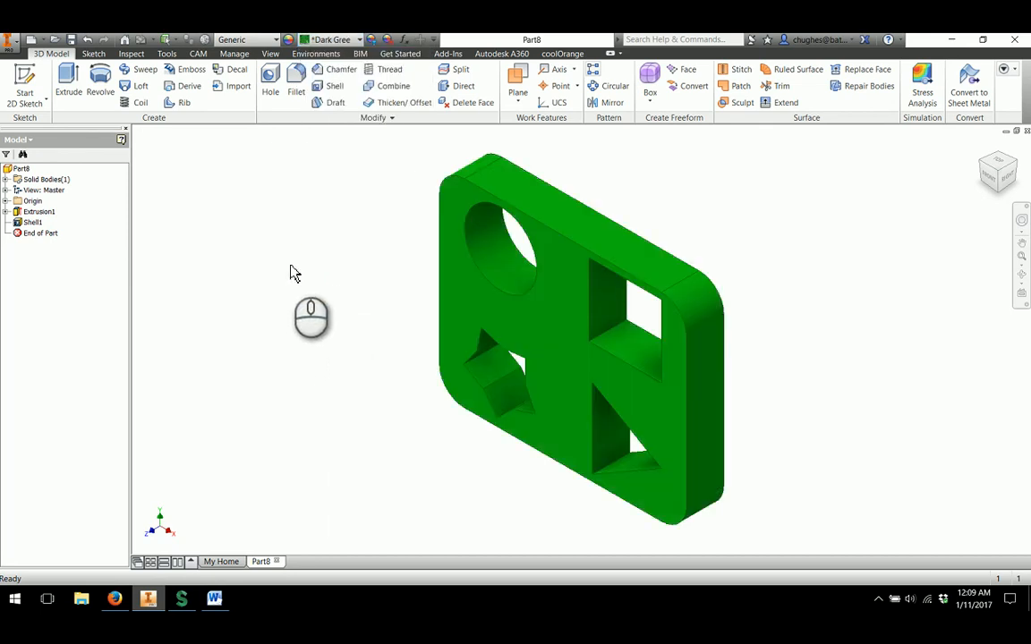
{"action": "mouse_move", "coordinate": [308, 269]}
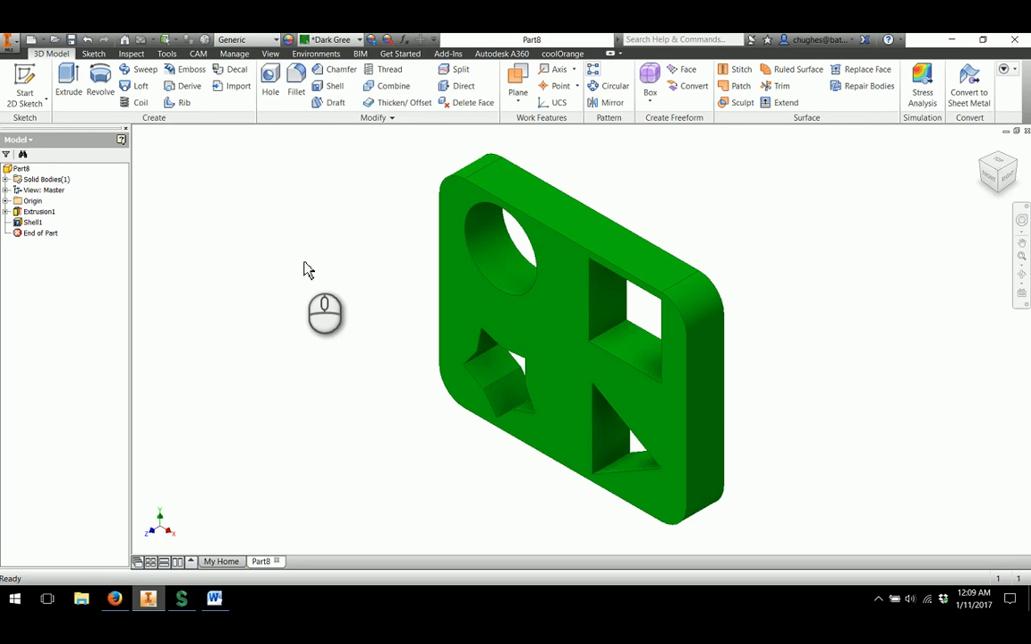
{"action": "mouse_move", "coordinate": [331, 276]}
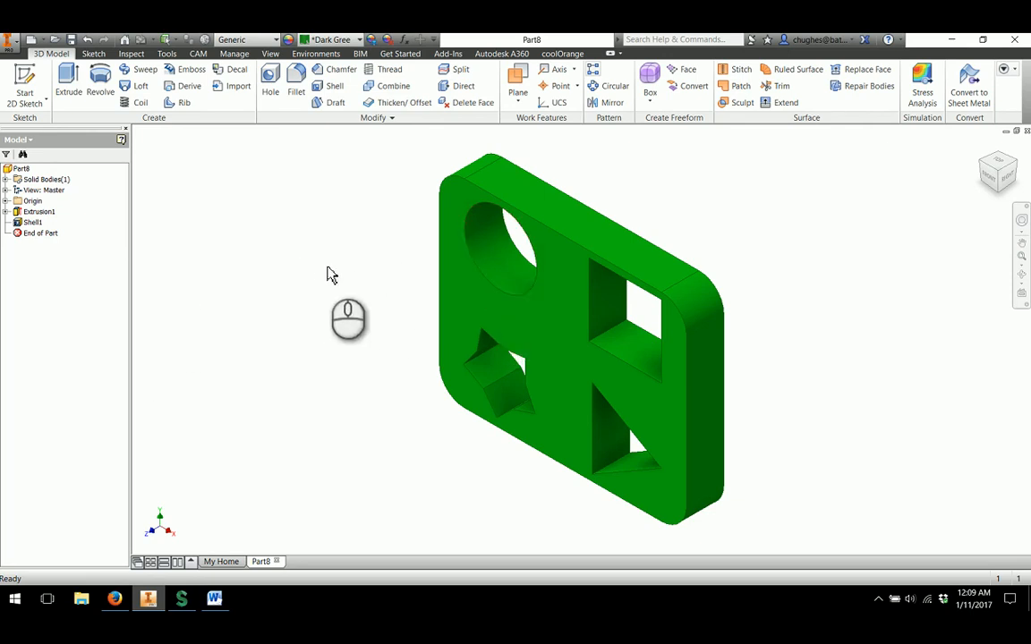